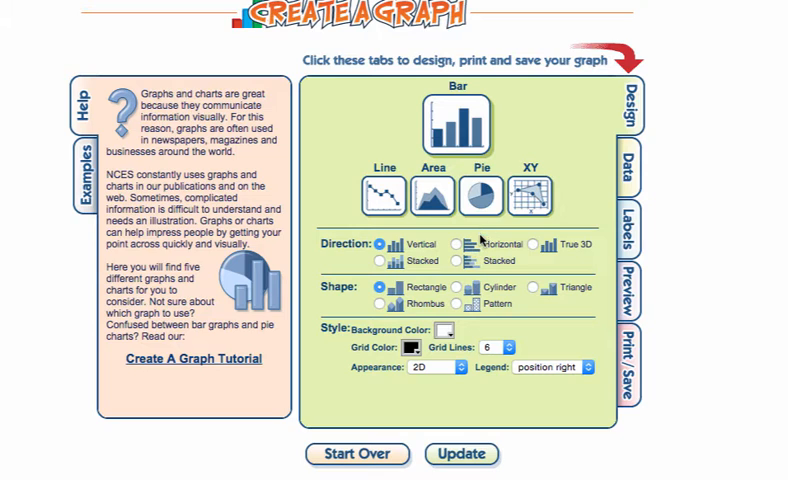
mouse_move(436, 308)
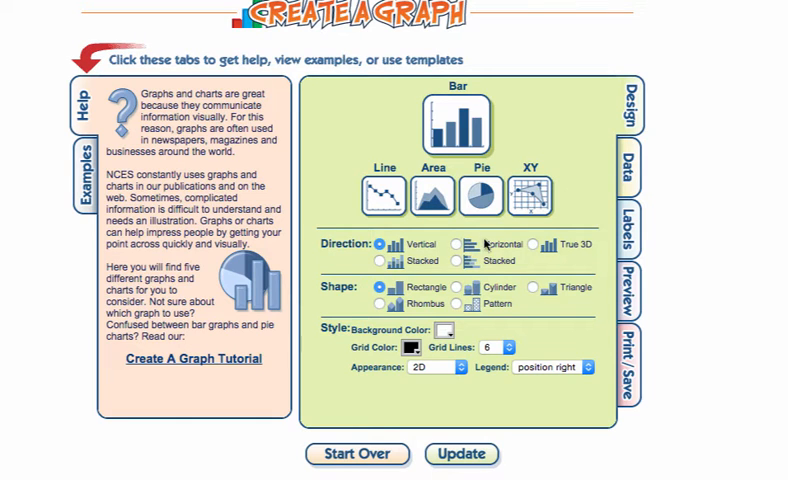
mouse_move(422, 284)
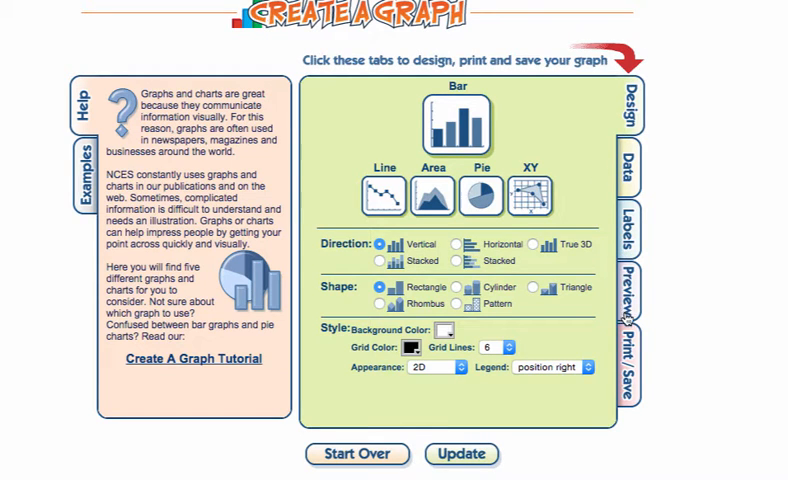
Check the empty graph preview and return to the bar graph design settings
click(628, 276)
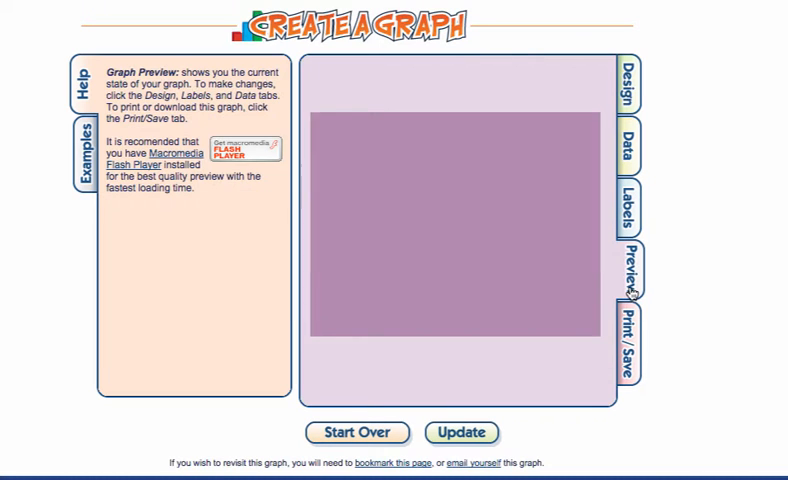
click(460, 432)
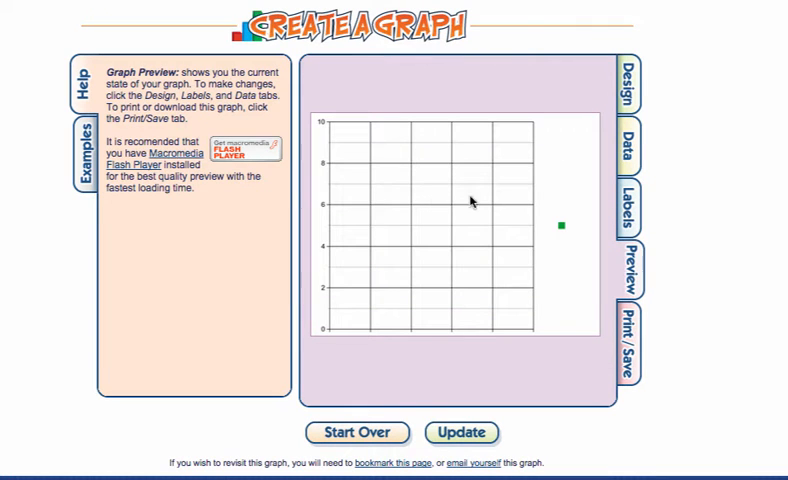
mouse_move(420, 264)
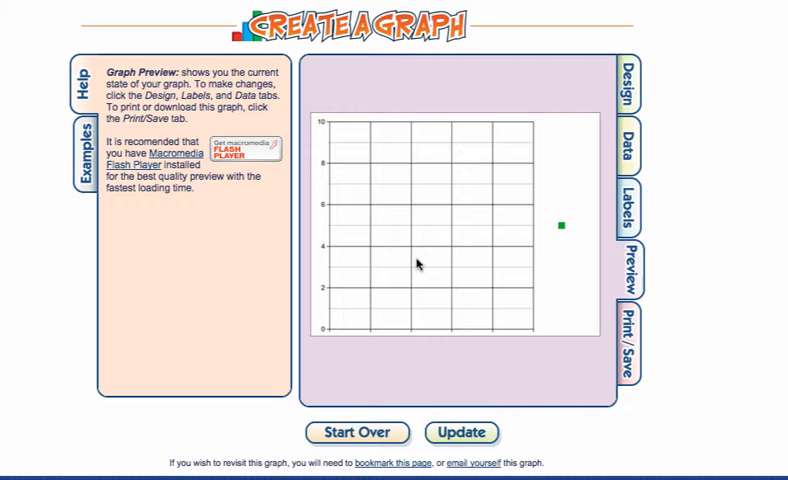
mouse_move(556, 292)
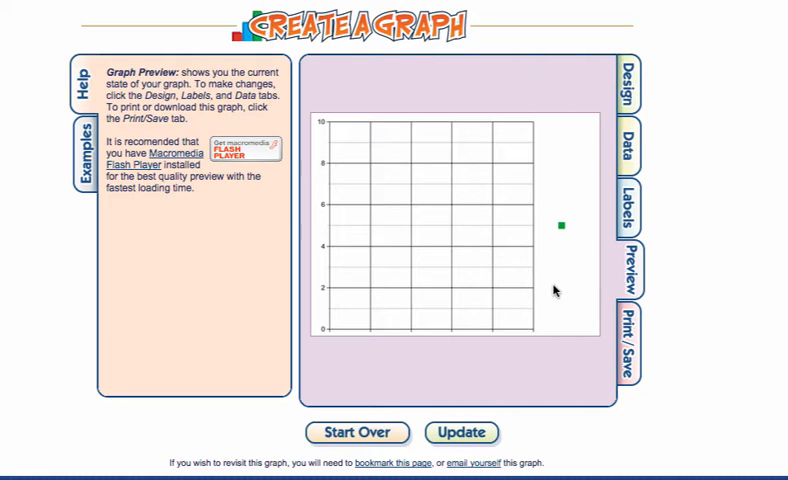
mouse_move(516, 232)
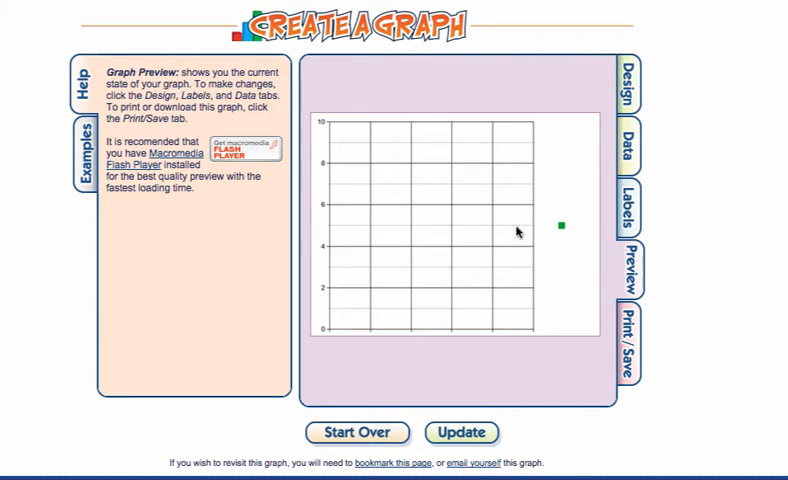
mouse_move(612, 128)
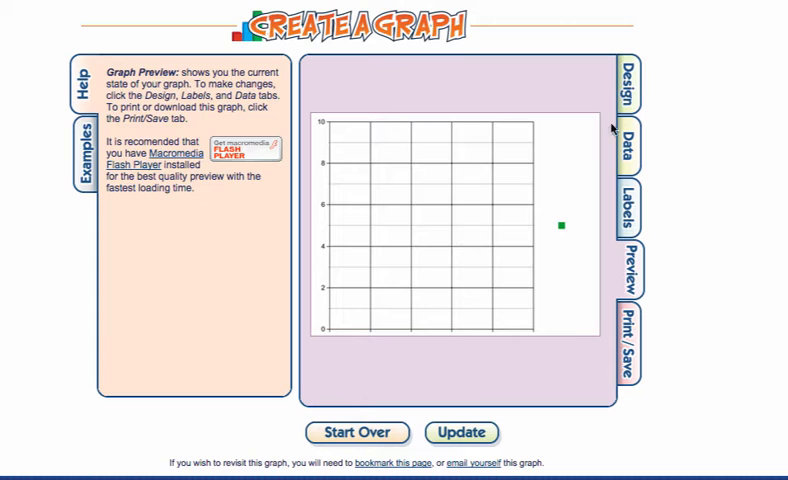
click(628, 80)
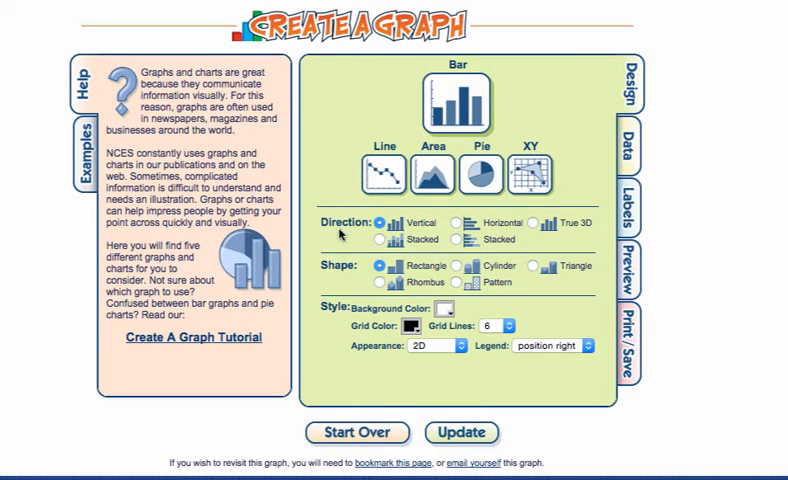
mouse_move(478, 228)
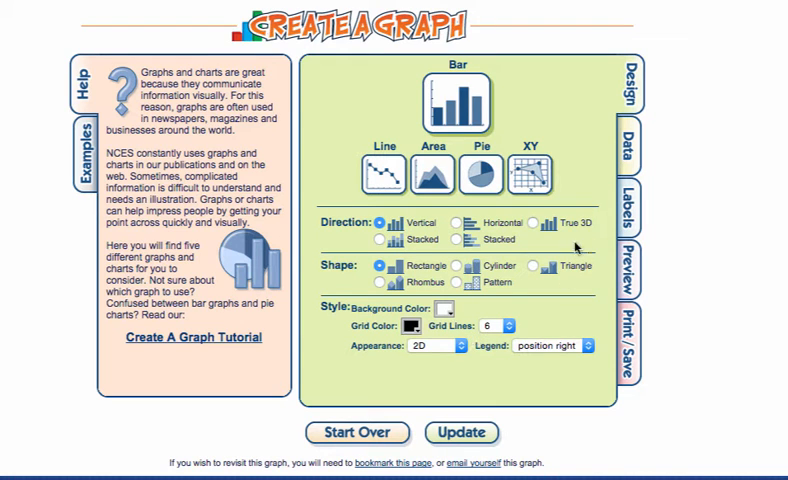
mouse_move(610, 200)
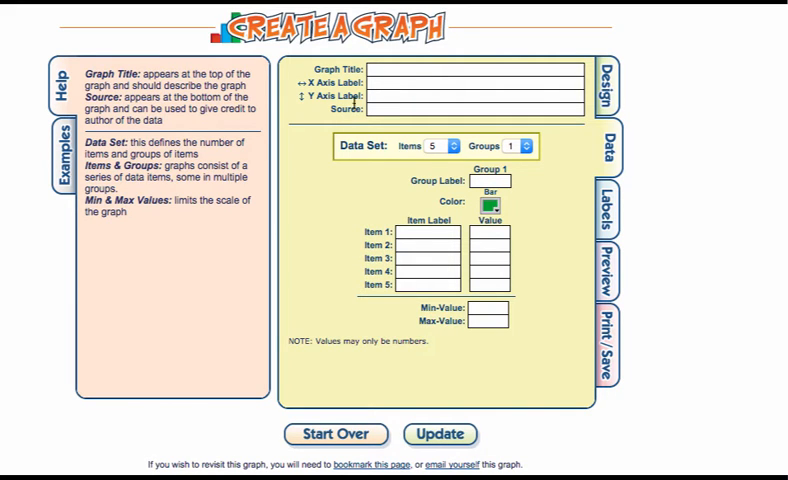
Enter the large-bag M&M graph title and x-axis label 'The Different Colored M&M's'
click(470, 68)
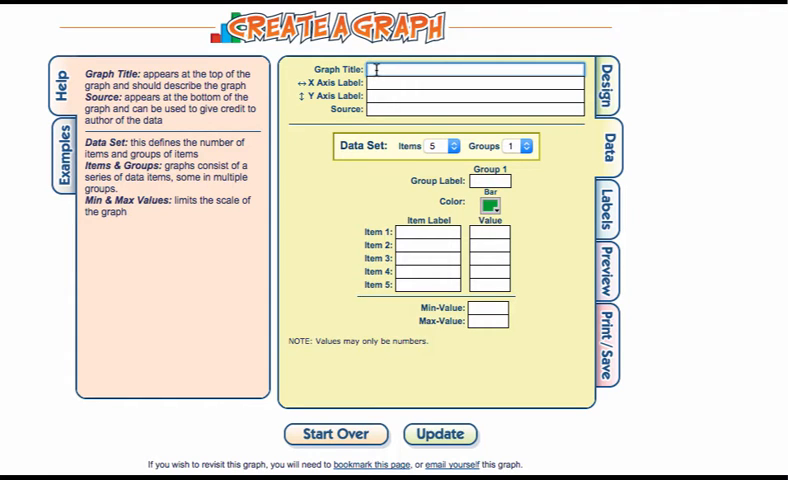
text(T)
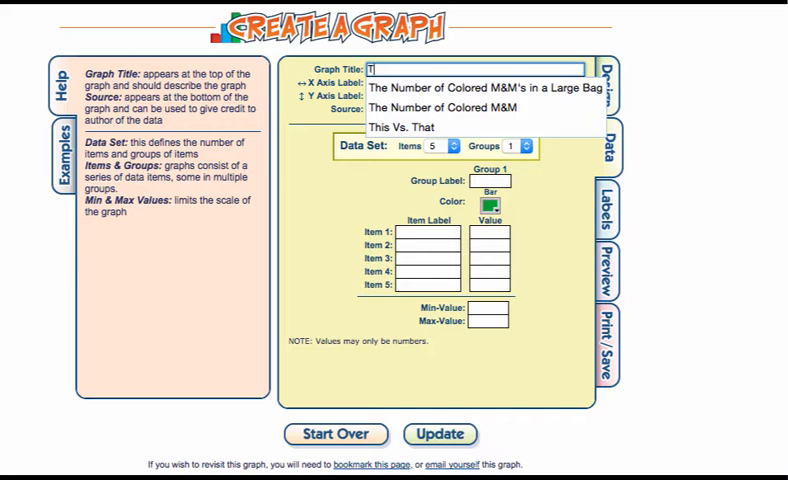
click(494, 84)
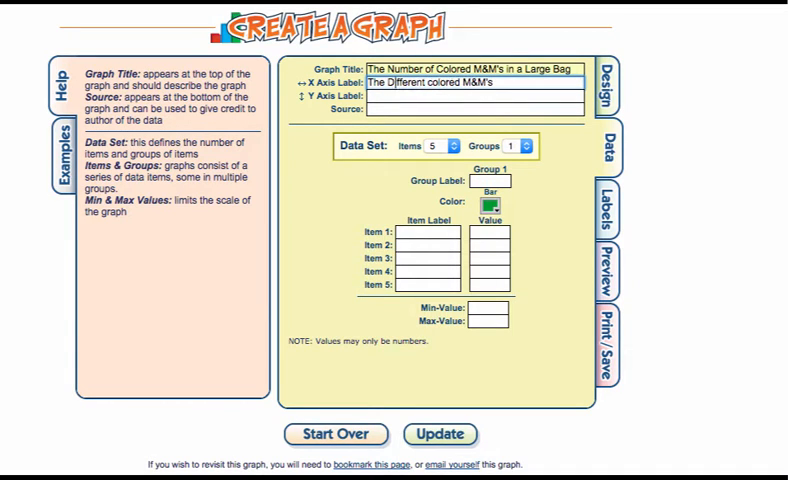
text(The different colored M&M's)
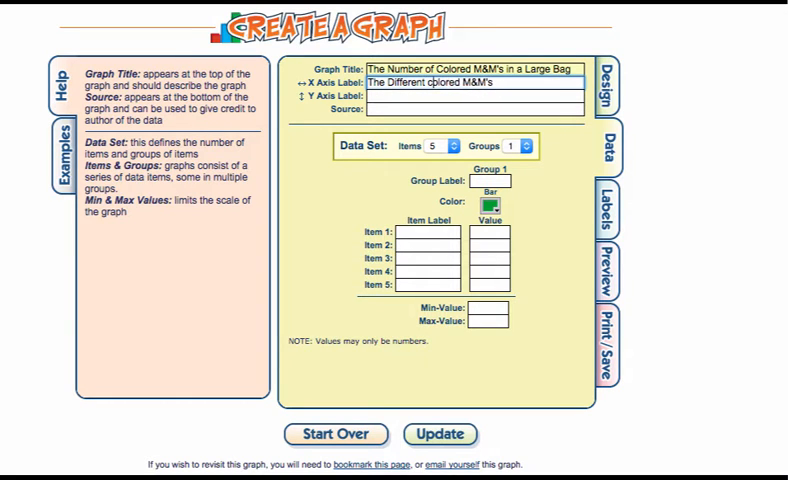
click(470, 96)
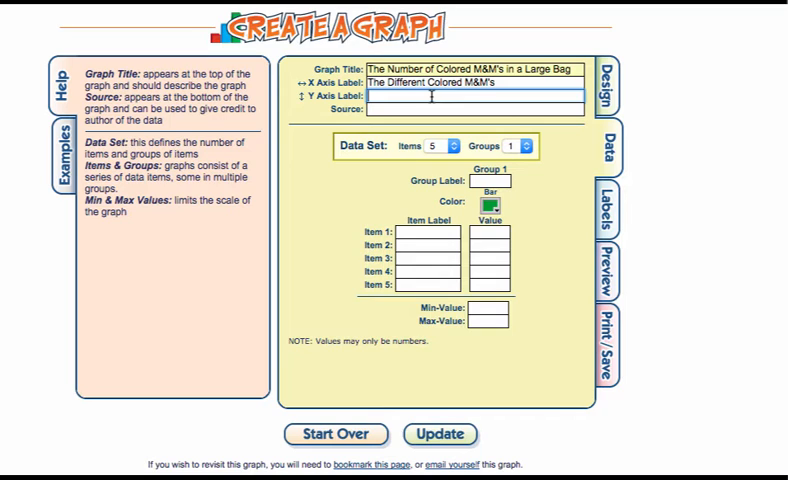
mouse_move(536, 126)
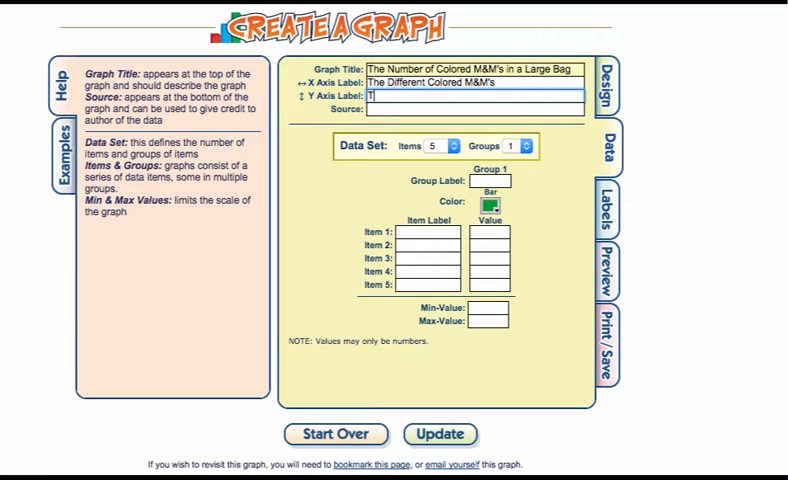
Enter y-axis label 'The Amount of Different Colors' and begin the source 'Mr.'
text(The Amoung)
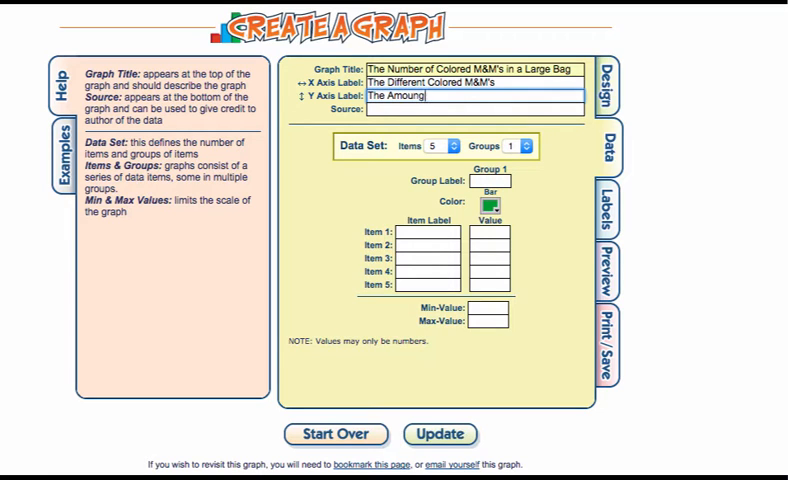
text(O)
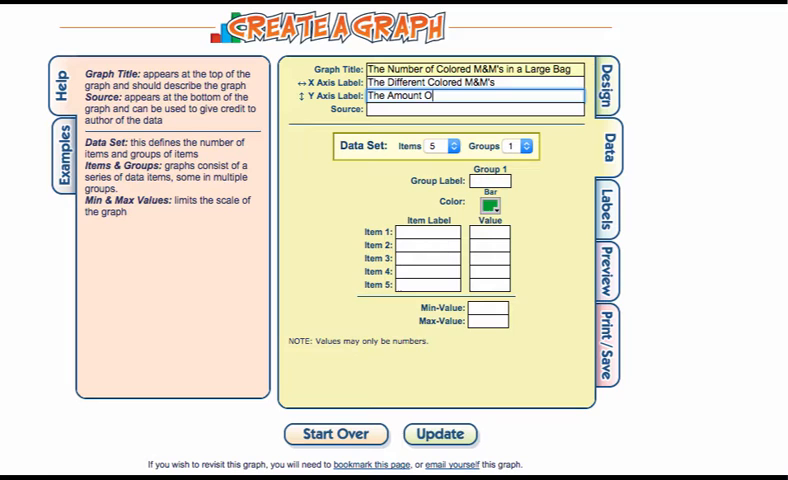
text(f Def)
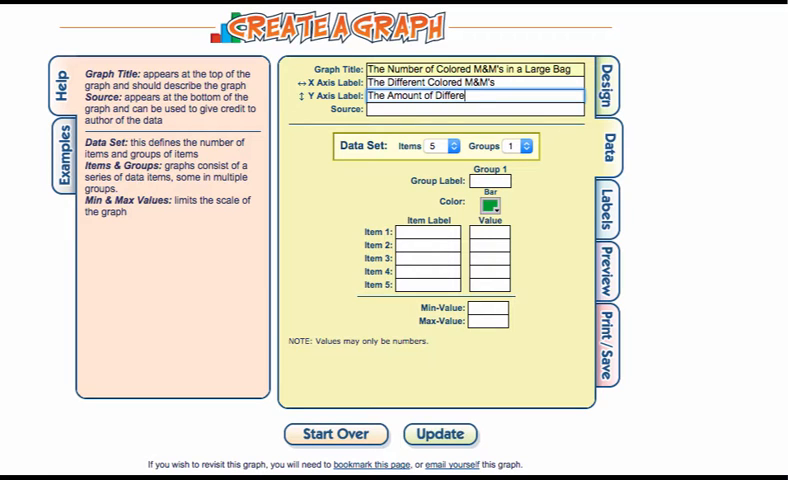
text(nt Color)
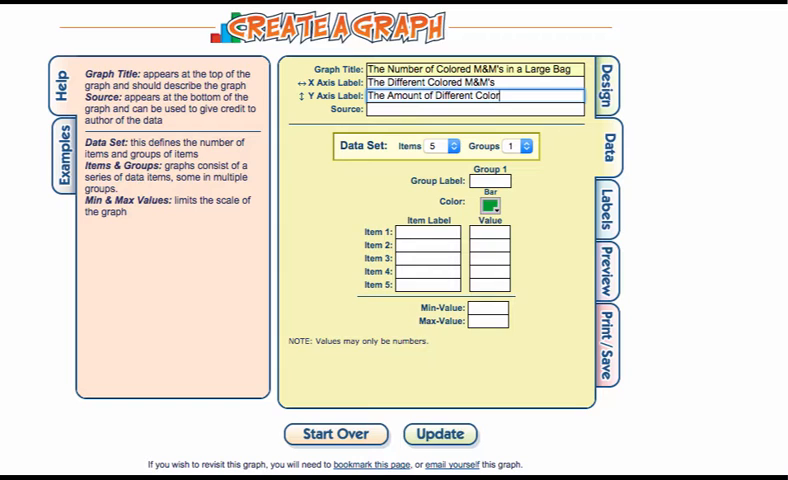
click(472, 110)
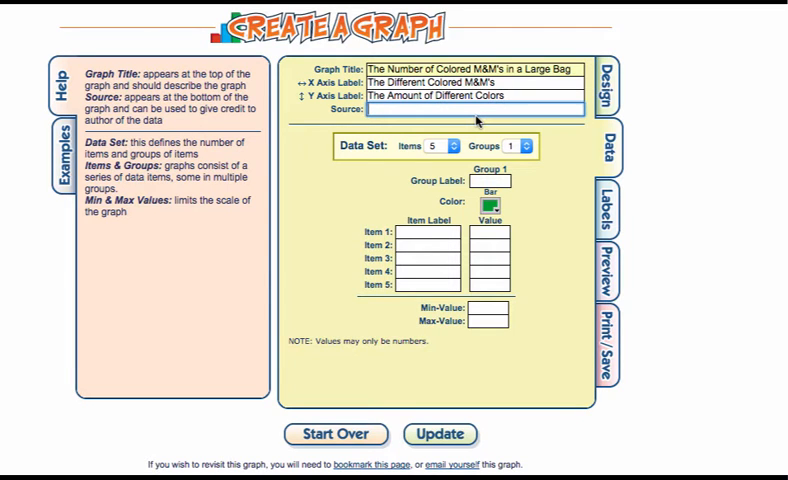
text(Mr. Corr)
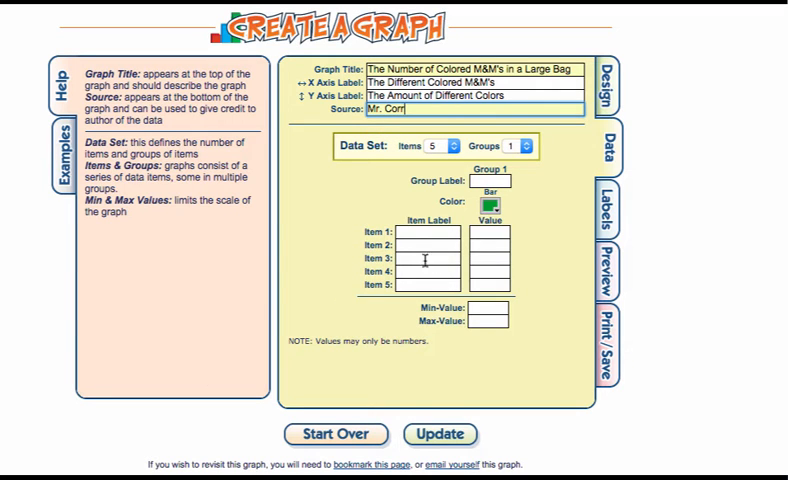
mouse_move(308, 72)
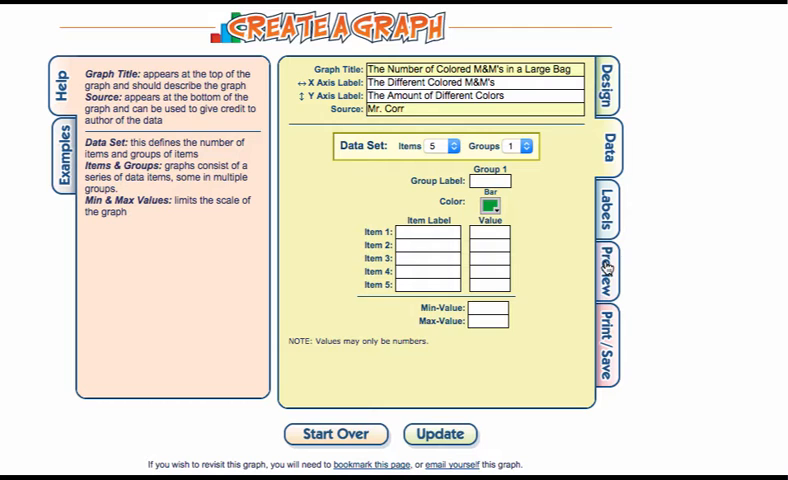
click(608, 256)
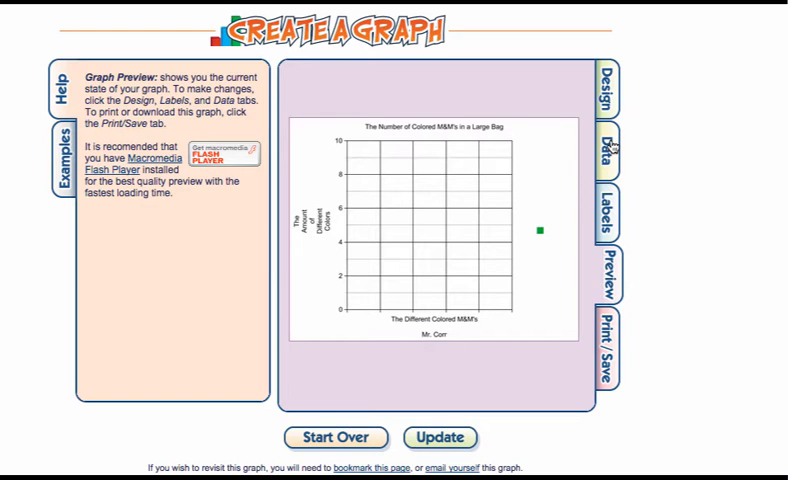
click(606, 156)
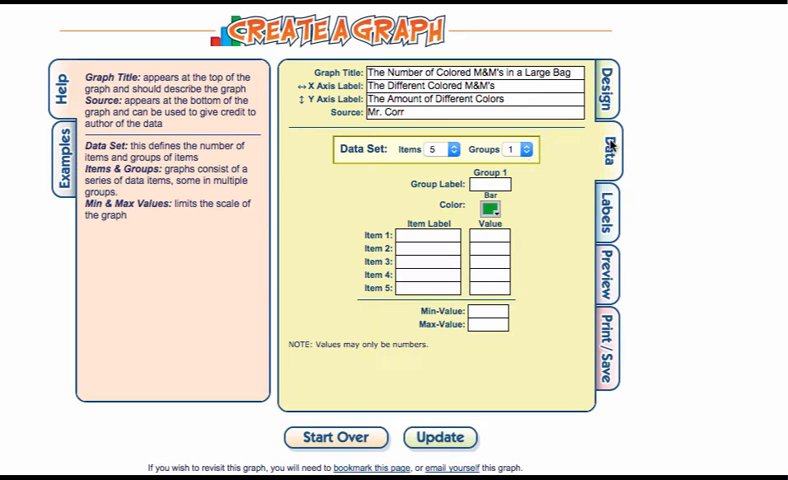
mouse_move(402, 228)
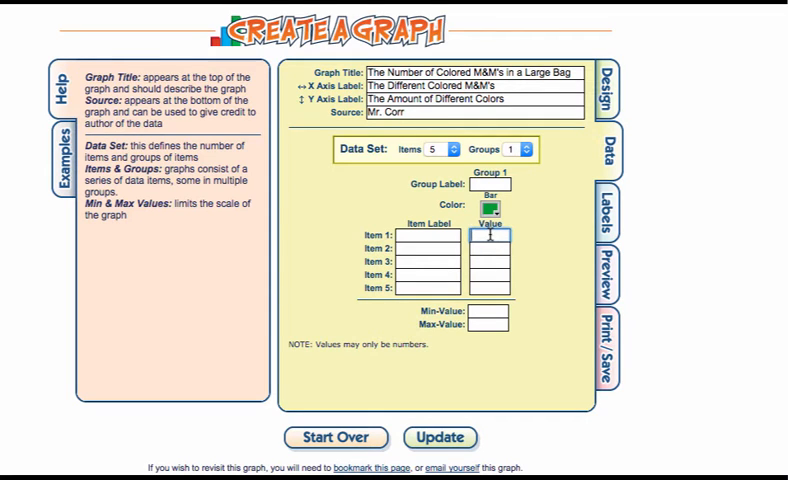
Set 6 items and label them Red, Orange, Green, Yellow, Blue and Brown
text(fngy)
click(428, 234)
text(Red)
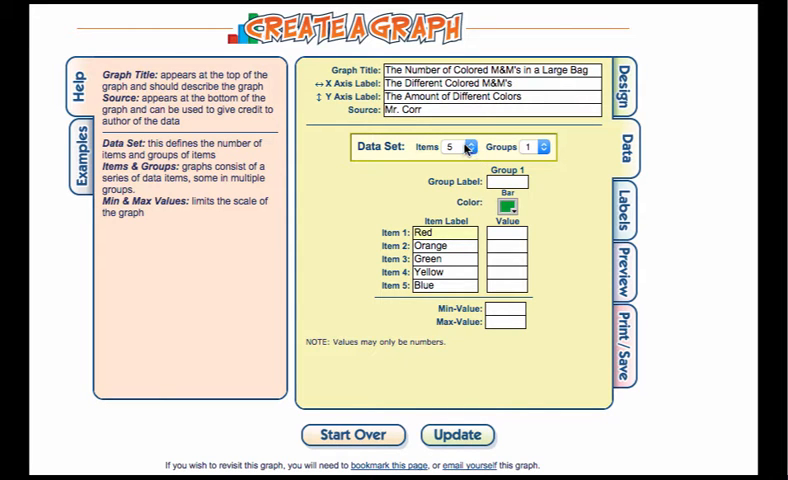
click(464, 146)
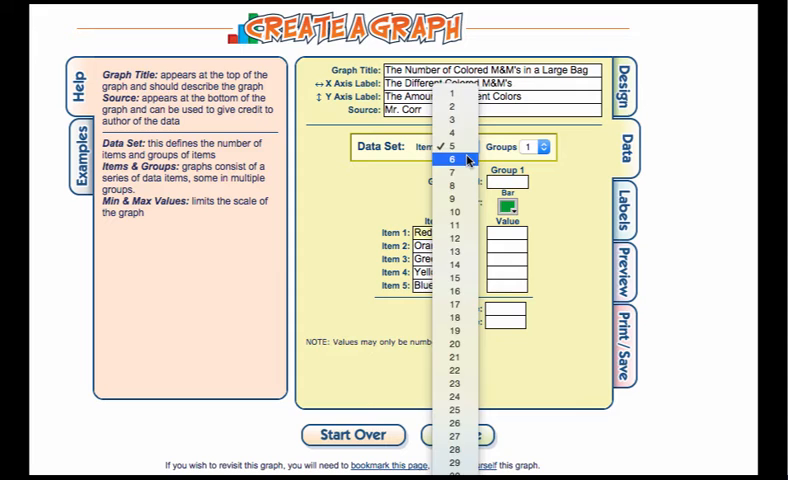
click(460, 160)
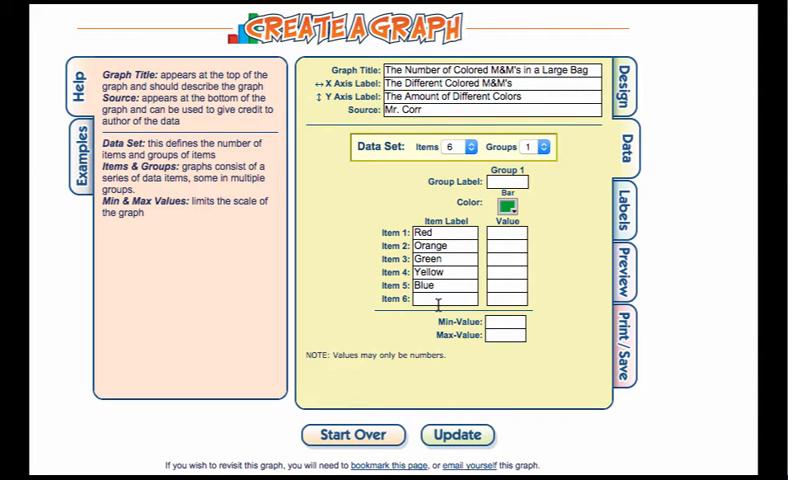
text(B)
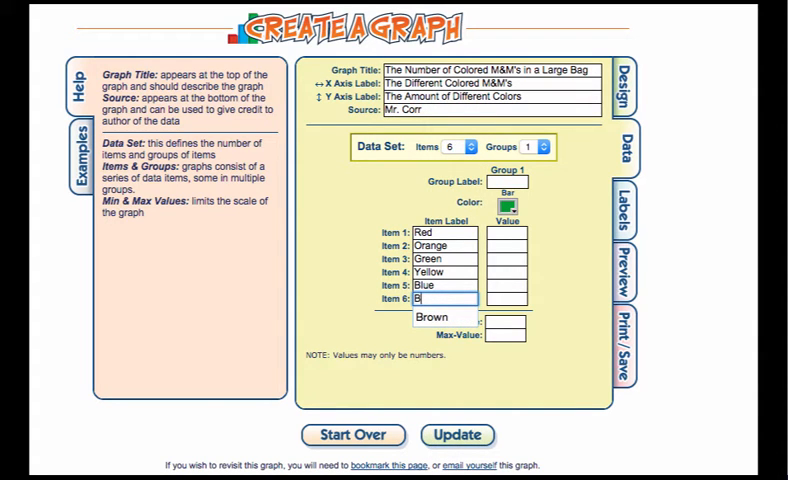
text(rown)
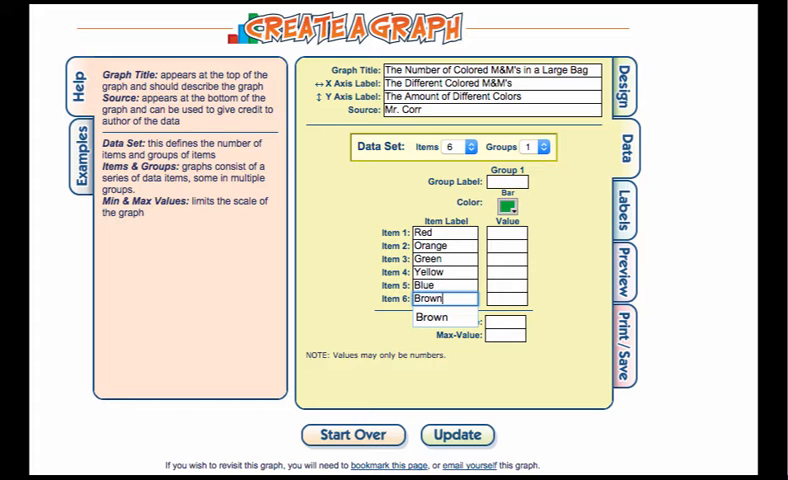
mouse_move(454, 280)
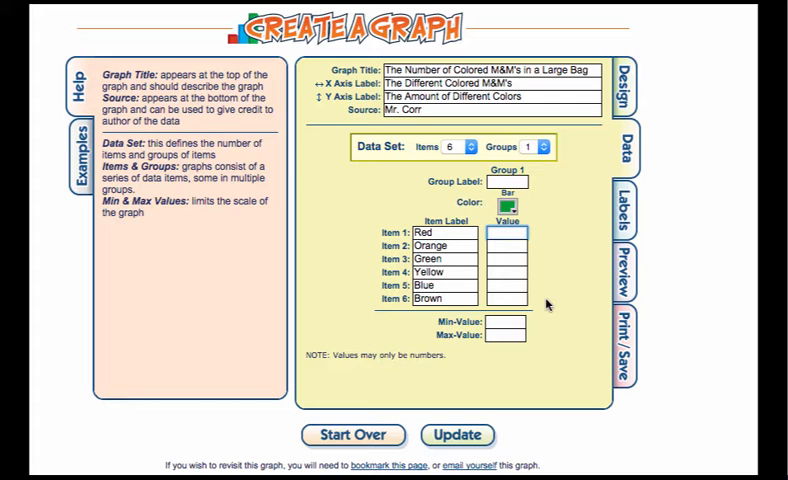
Enter counts 23, 45, 21, 6, 34, 21 with scale 0 to 50 and preview the bars
text(23)
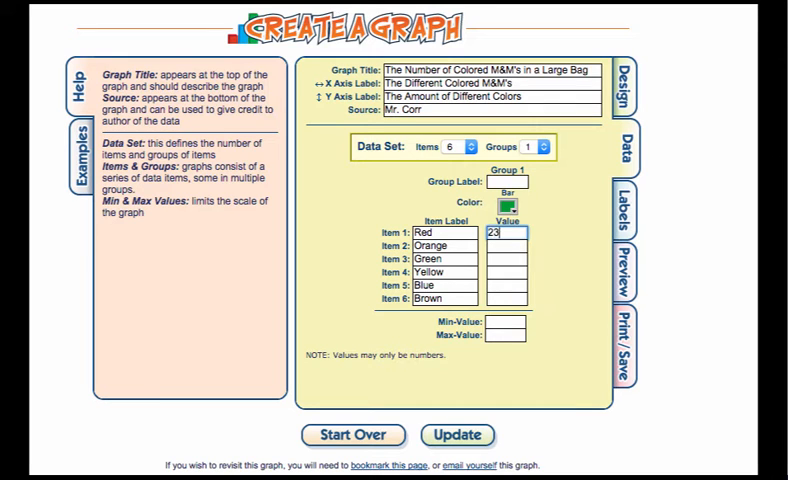
click(504, 244)
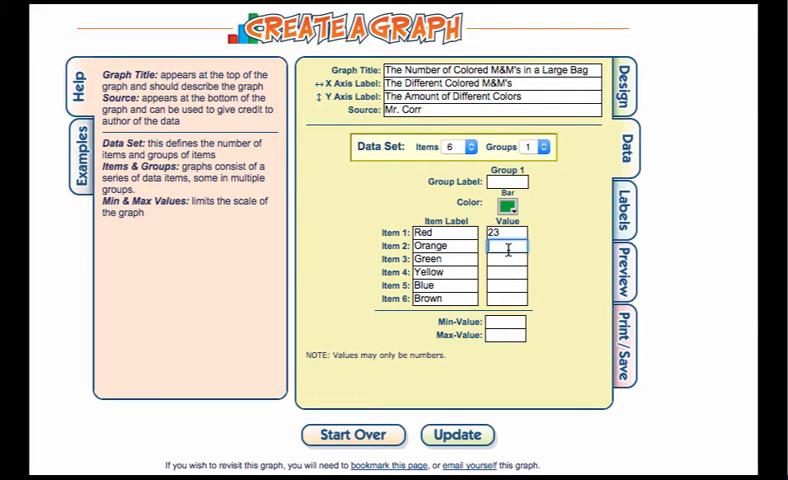
text(45)
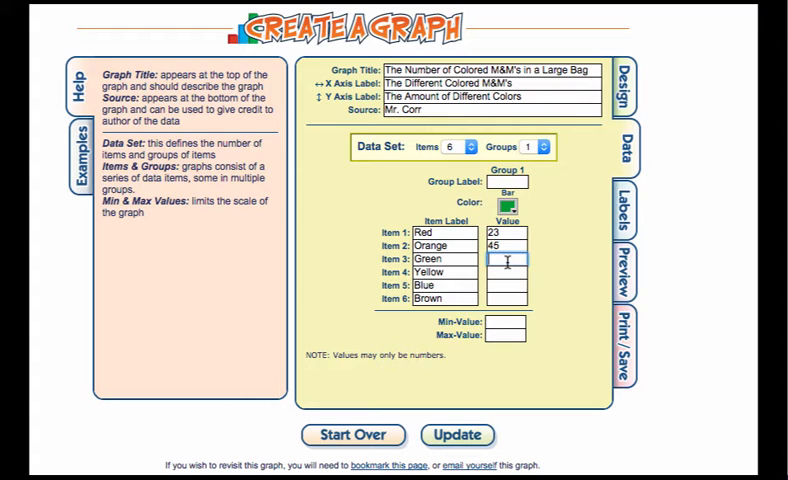
text(21)
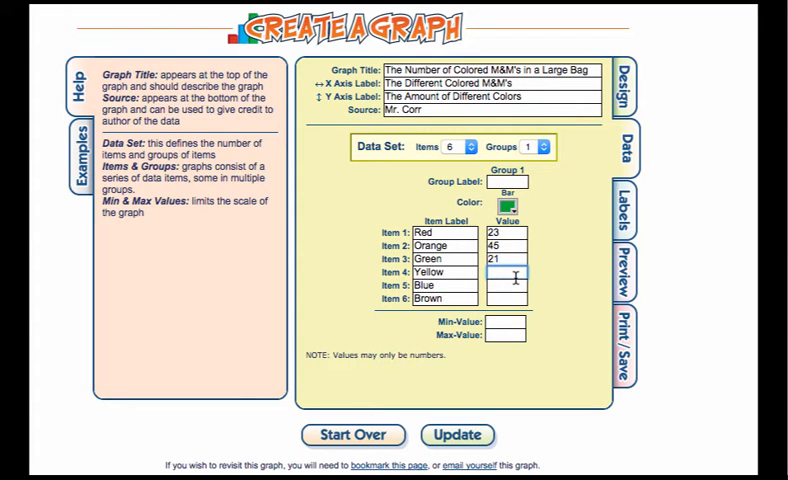
text(6)
click(506, 286)
text(34)
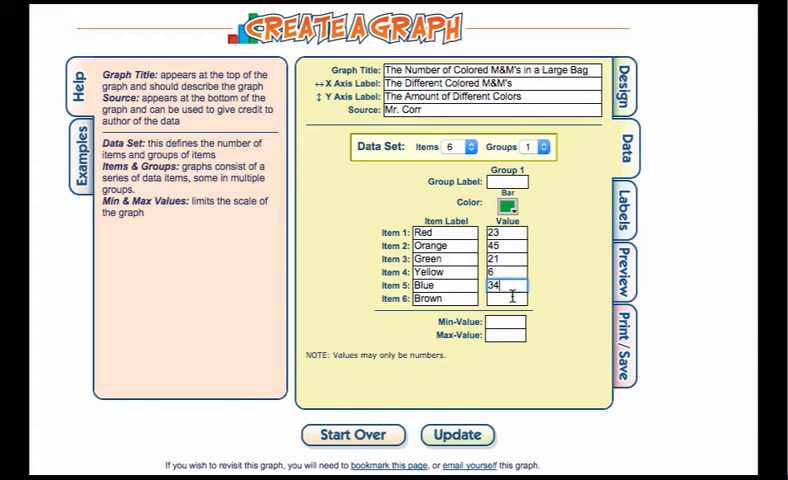
text(21)
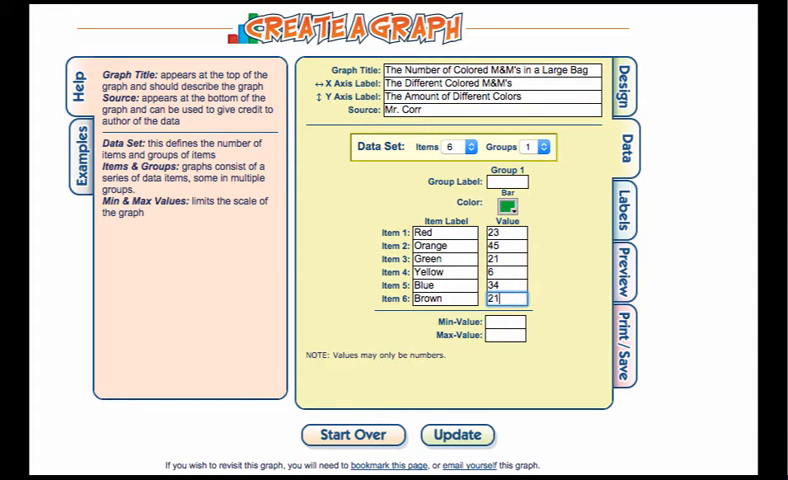
key(Backspace)
text(5)
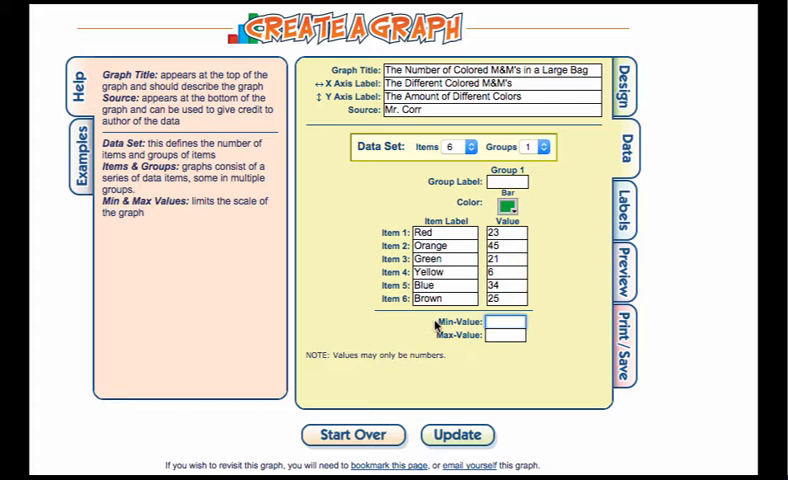
mouse_move(556, 356)
text(0)
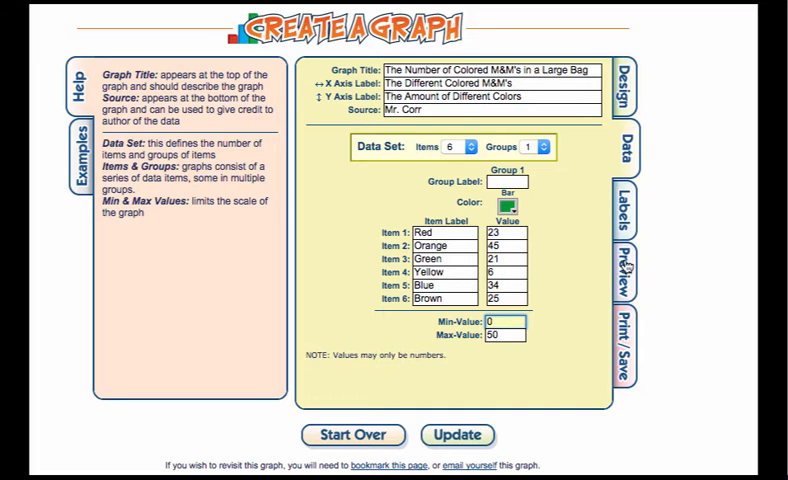
click(620, 258)
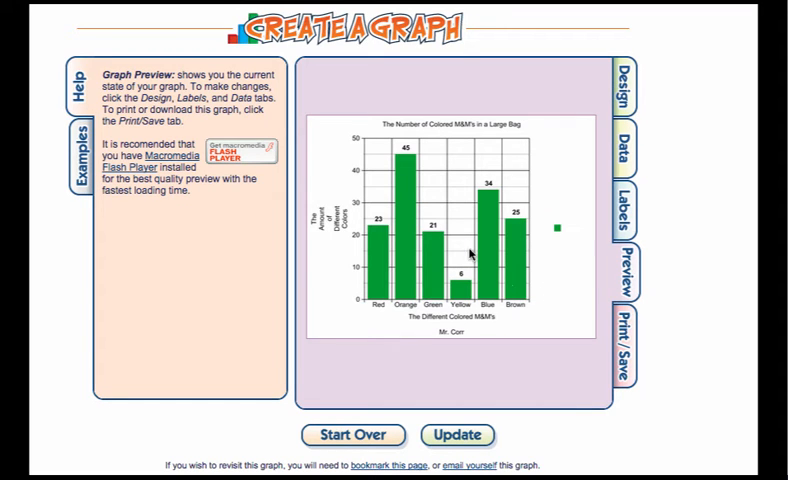
mouse_move(382, 310)
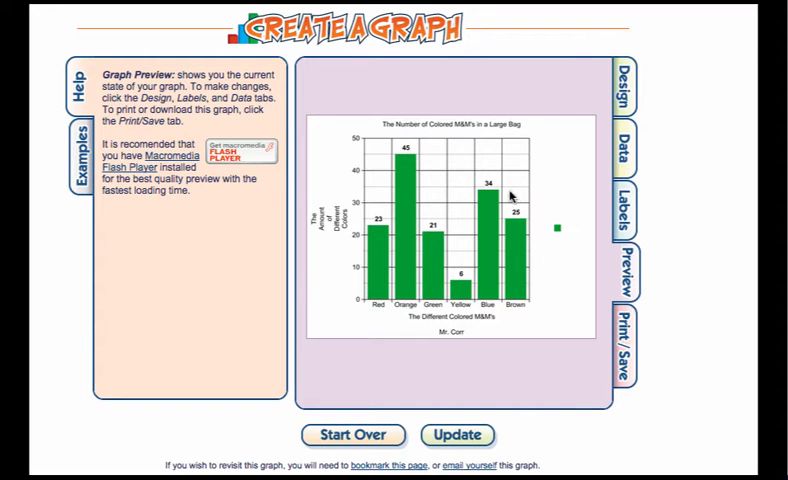
mouse_move(520, 222)
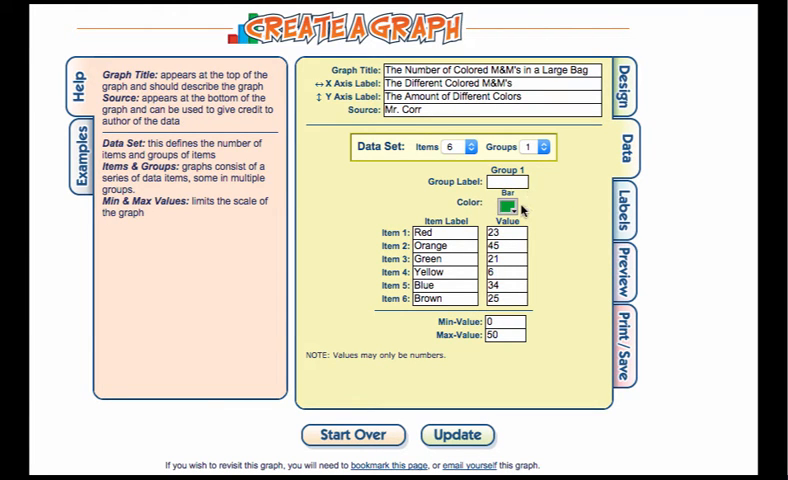
Try splitting the data into three groups and preview the result
click(548, 146)
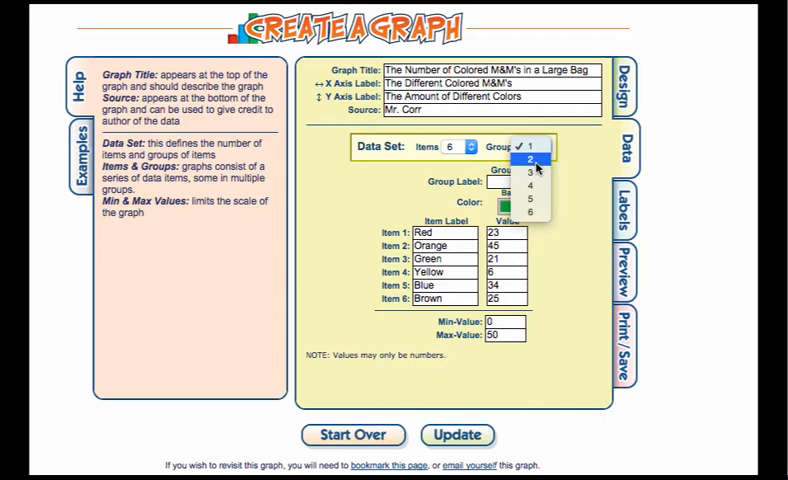
click(524, 172)
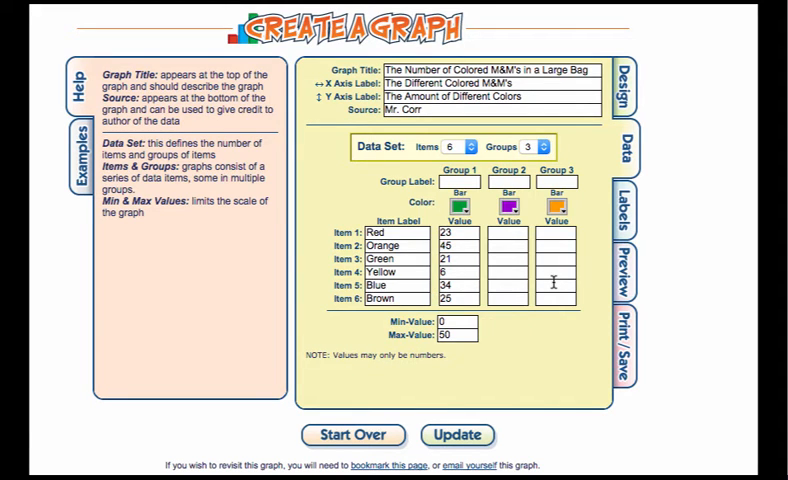
mouse_move(512, 234)
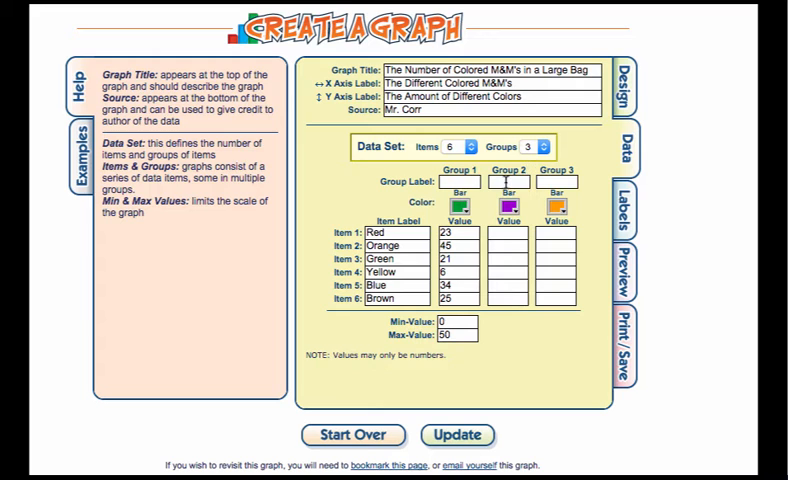
click(510, 260)
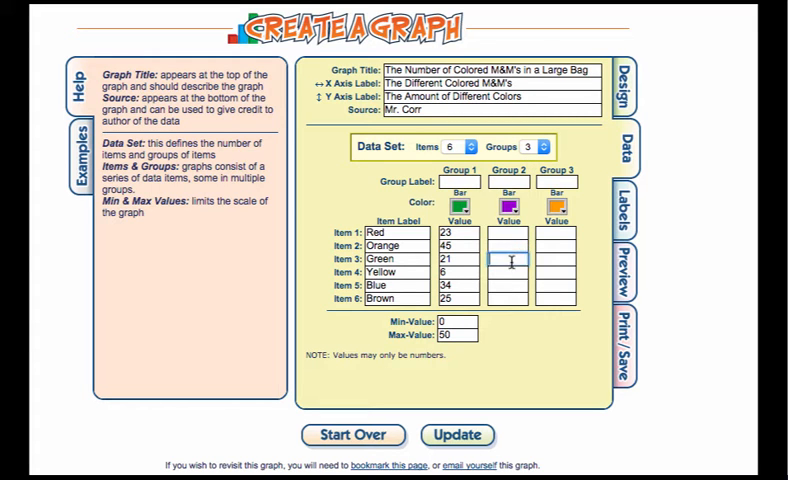
click(628, 268)
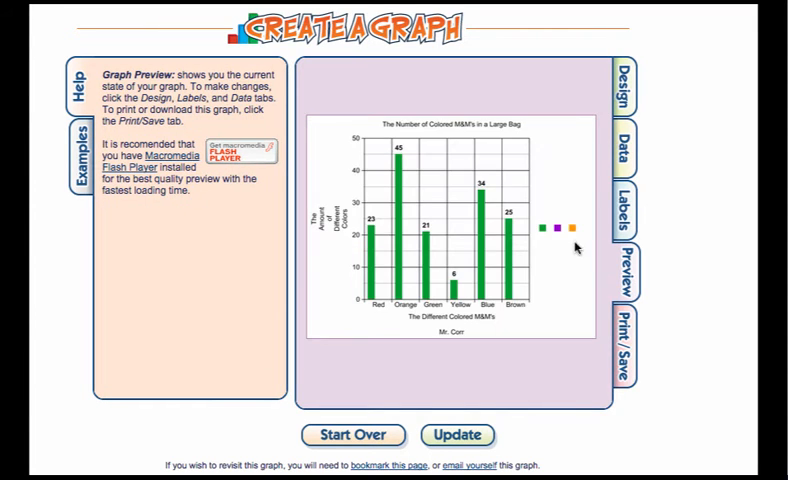
mouse_move(446, 298)
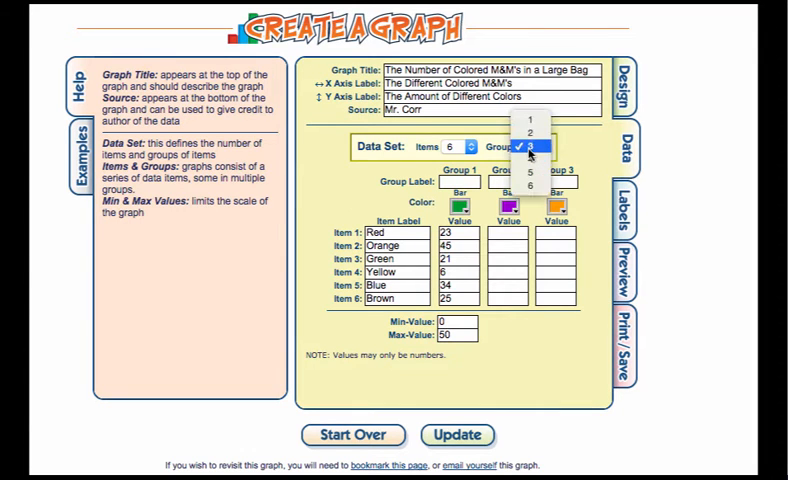
Return to a single group named # M&M's
click(520, 132)
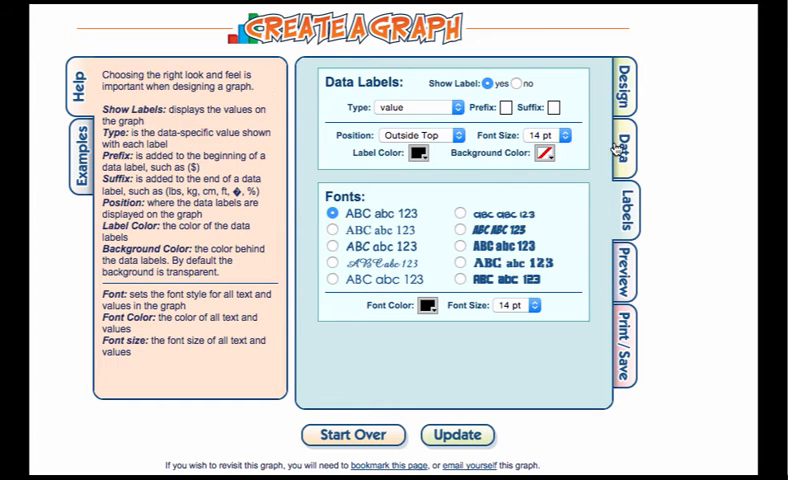
click(620, 144)
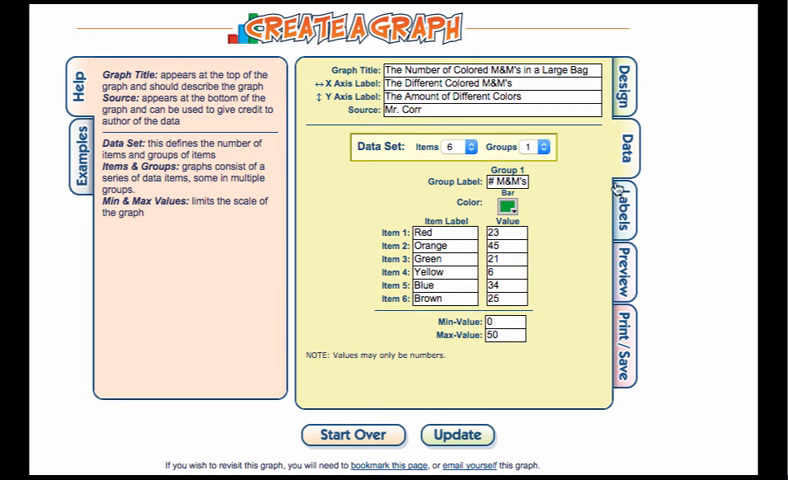
Turn on data labels and explore what they display
click(622, 202)
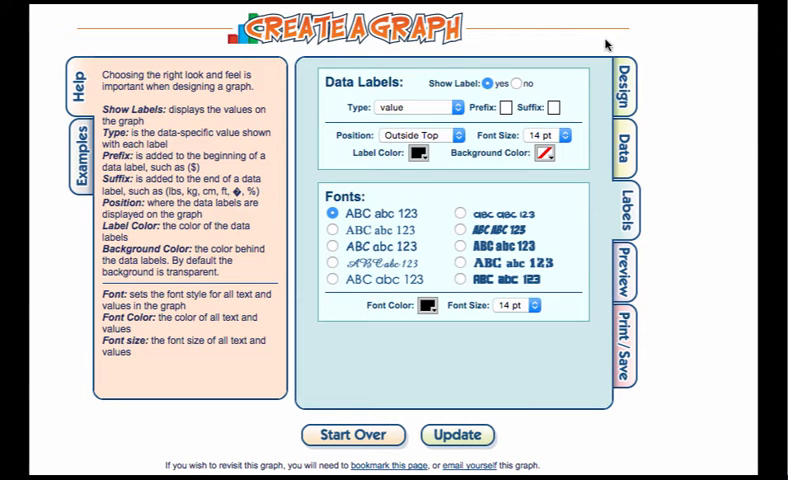
mouse_move(466, 144)
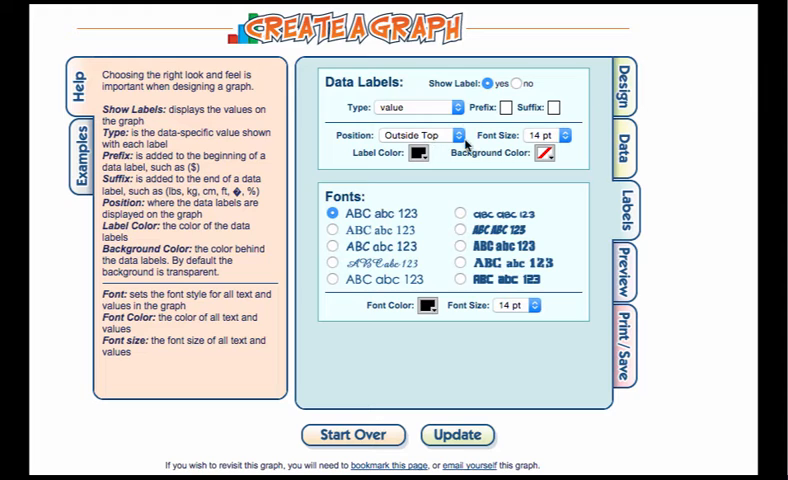
mouse_move(456, 108)
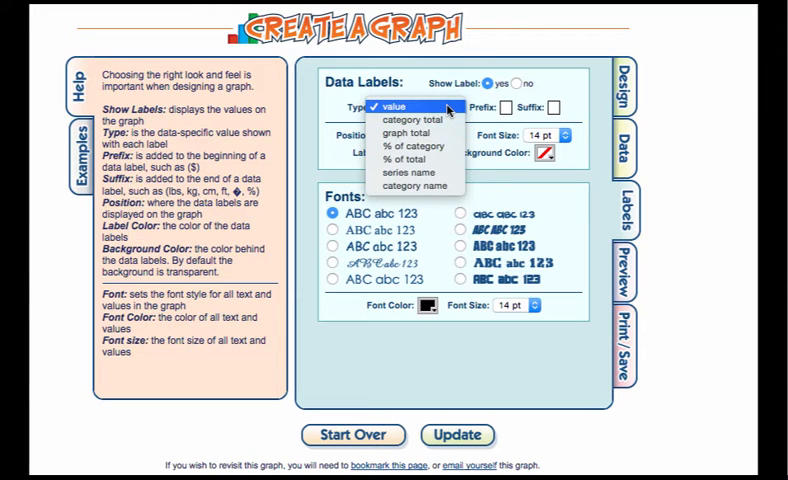
click(396, 106)
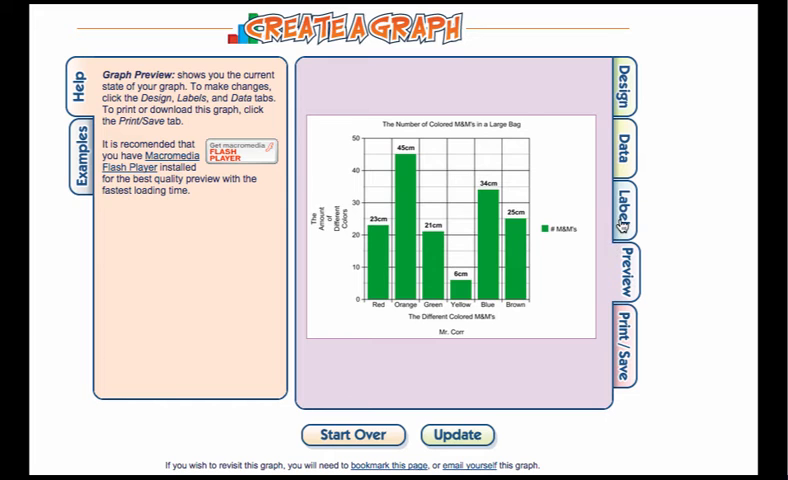
click(620, 210)
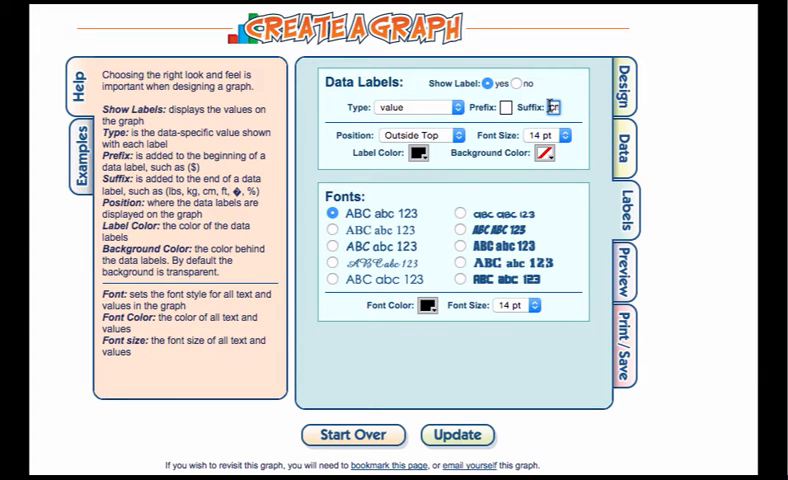
click(556, 108)
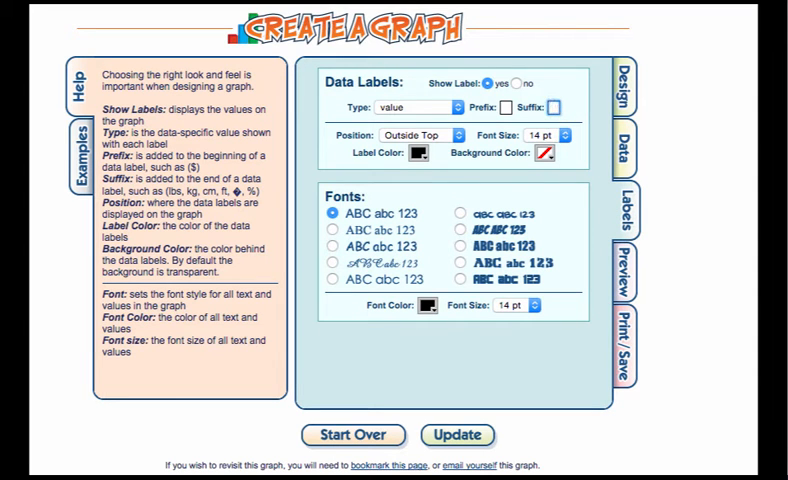
click(510, 108)
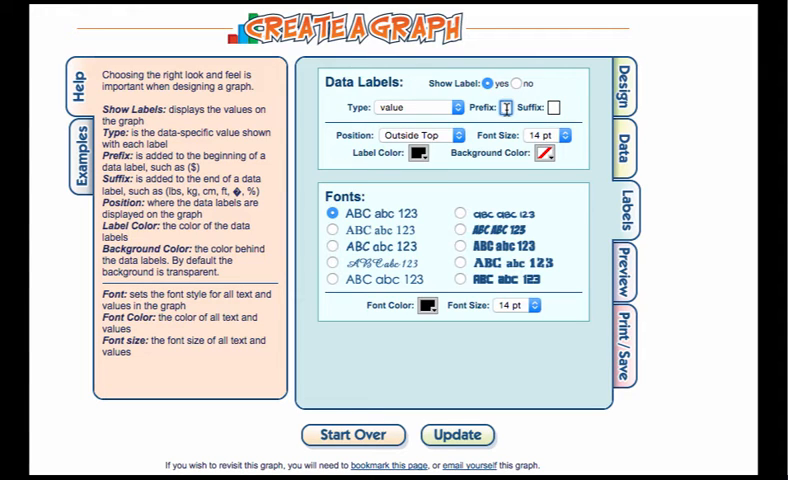
Try percent-of-category labels, settle on value labels and preview the graph
click(414, 108)
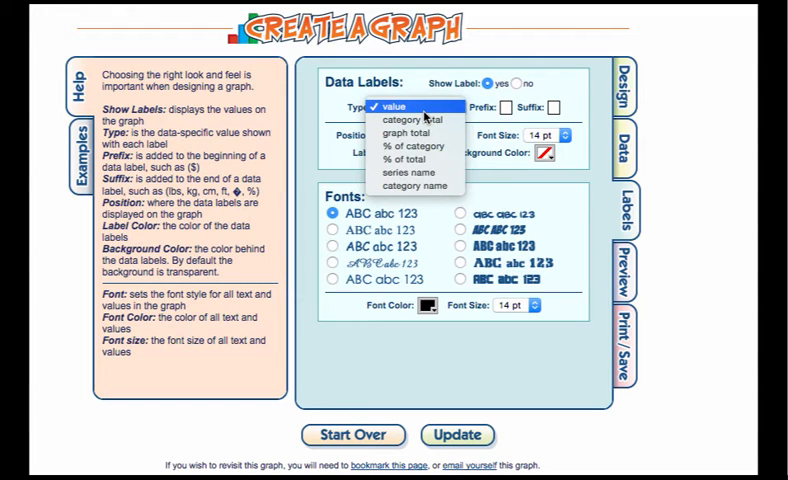
mouse_move(402, 146)
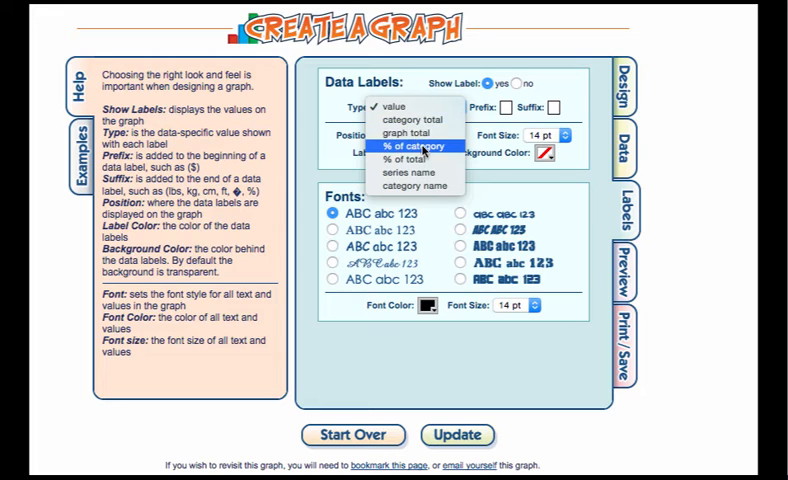
mouse_move(418, 186)
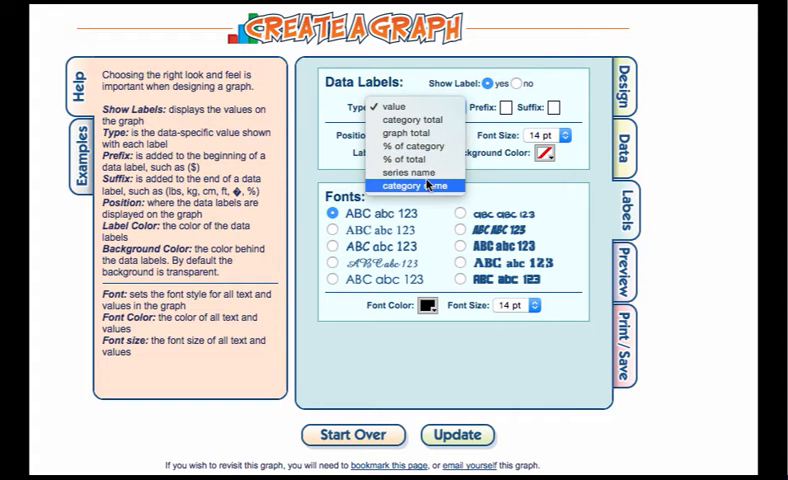
click(410, 148)
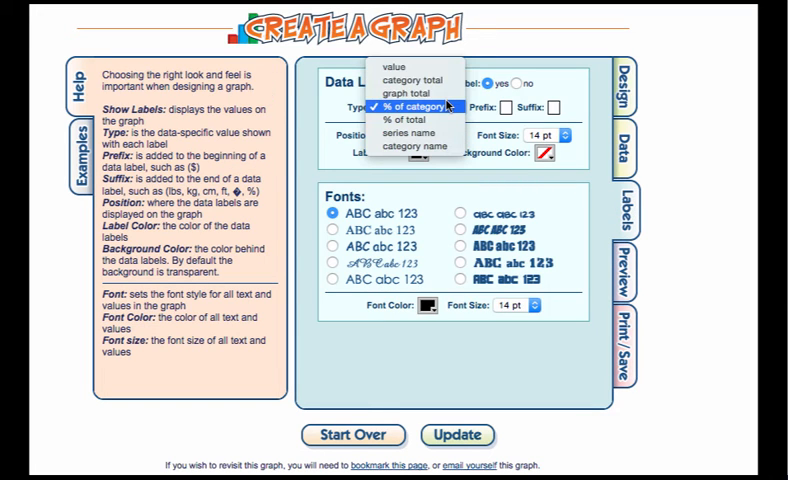
click(386, 66)
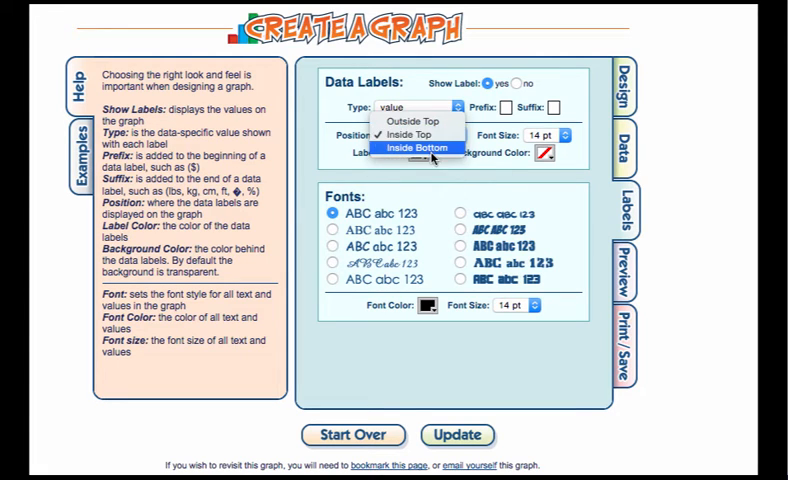
mouse_move(414, 120)
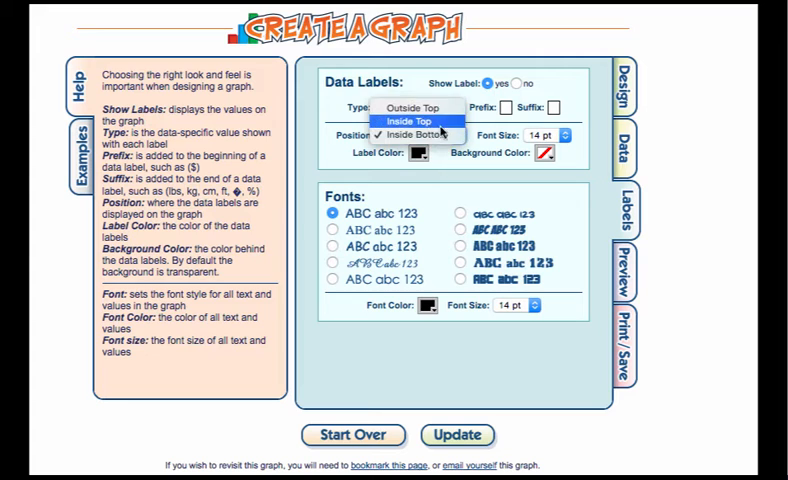
click(622, 264)
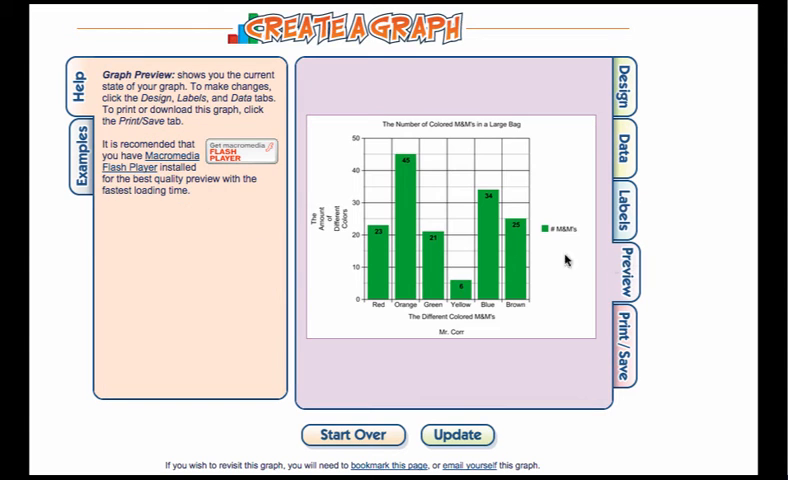
mouse_move(656, 278)
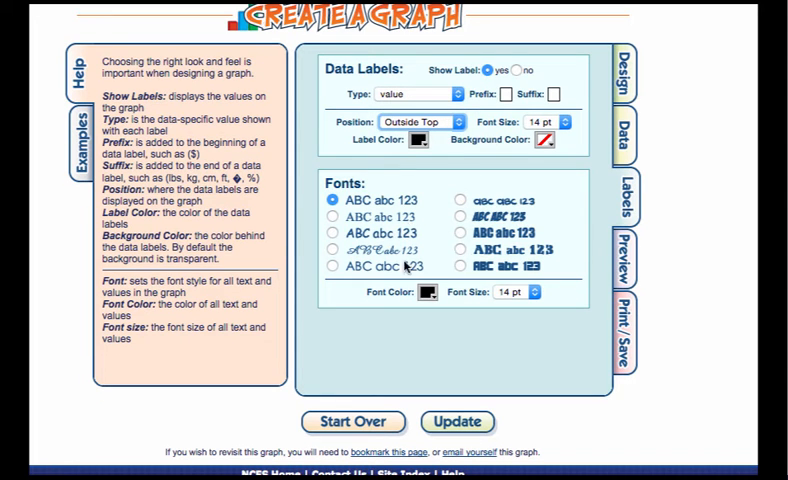
Make the graph text a bold font and preview it
click(460, 232)
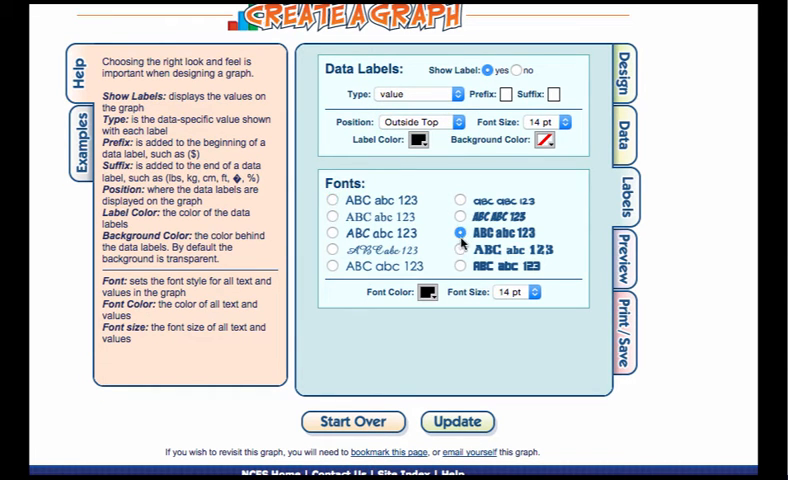
click(460, 232)
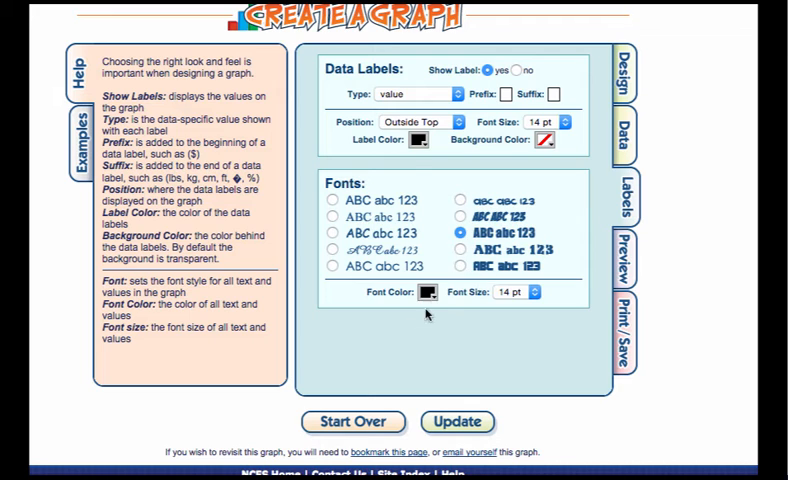
click(428, 292)
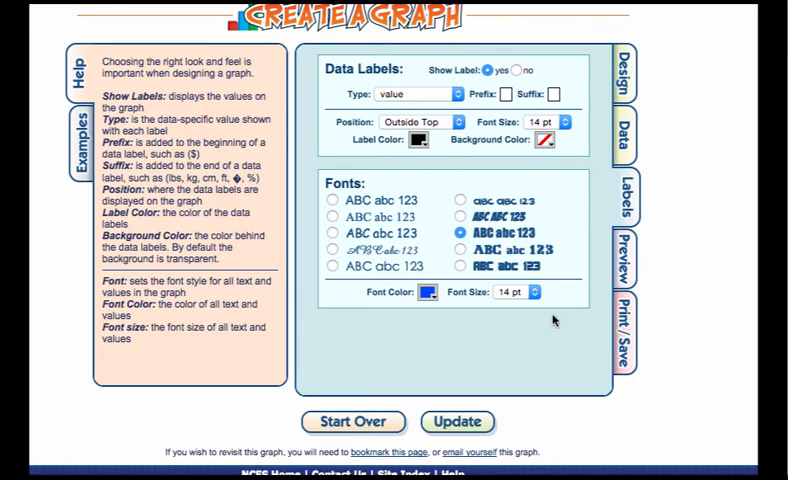
click(624, 270)
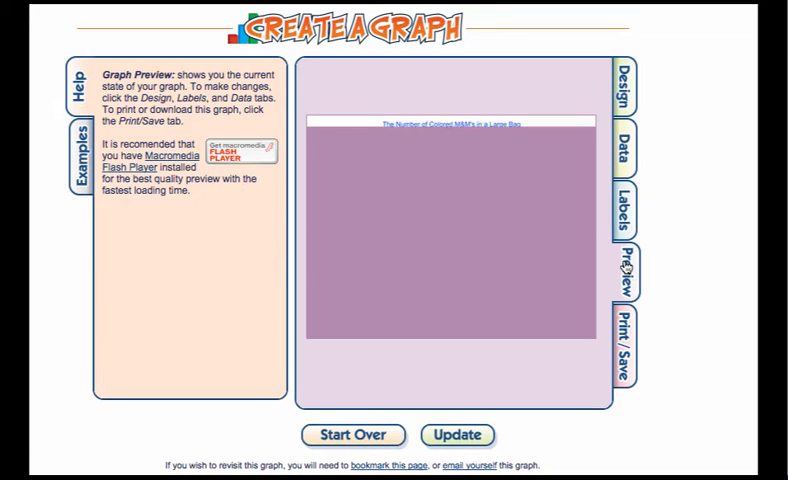
Set the text colour to blue and preview the value labels above the bars
click(456, 434)
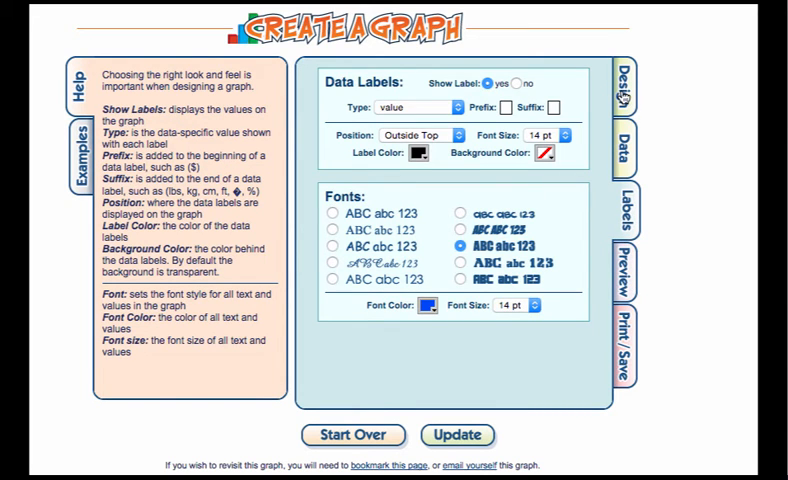
click(624, 280)
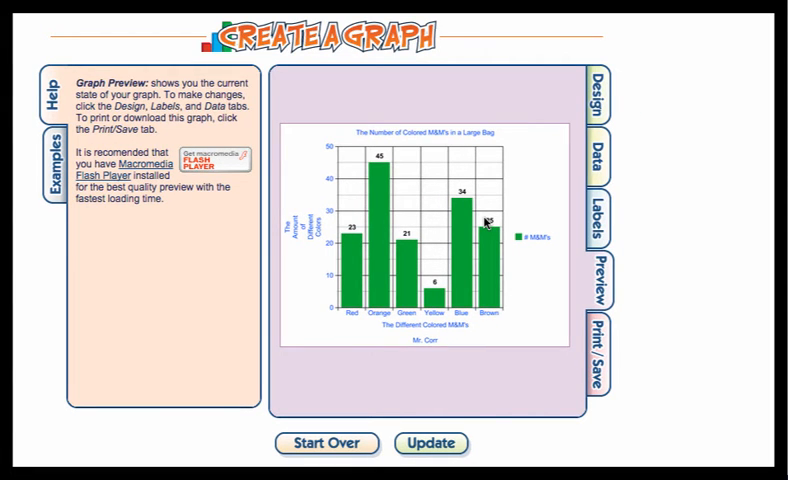
mouse_move(516, 192)
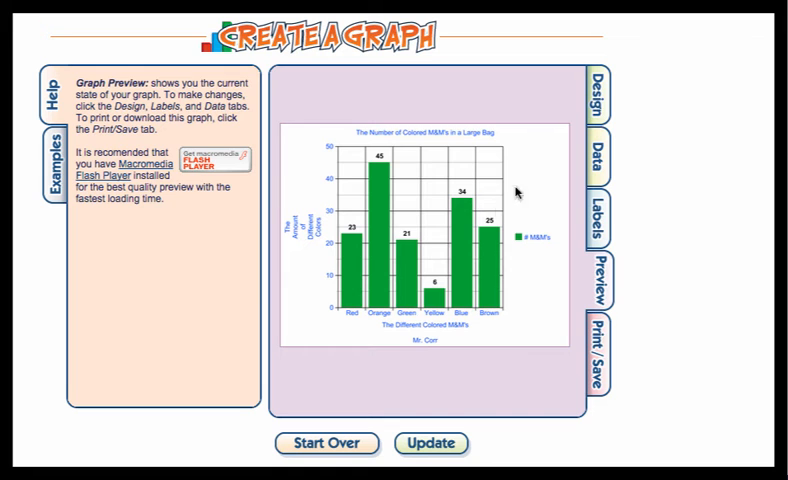
click(596, 92)
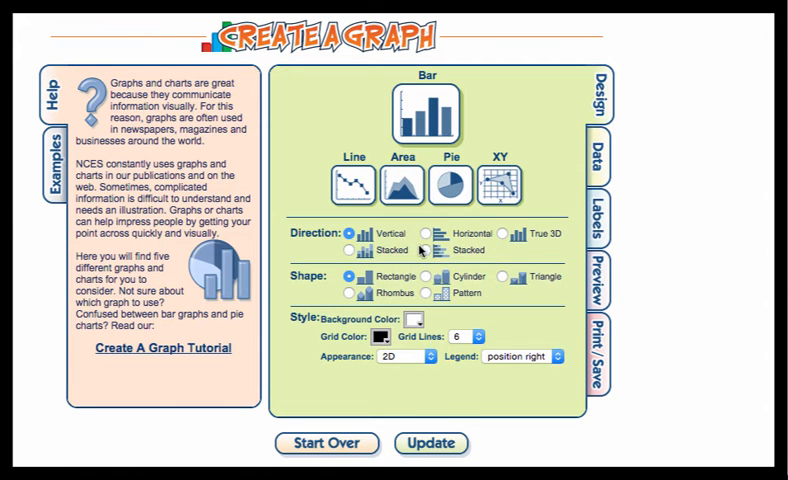
Try horizontal bars in the preview, then switch back to vertical bars
click(430, 232)
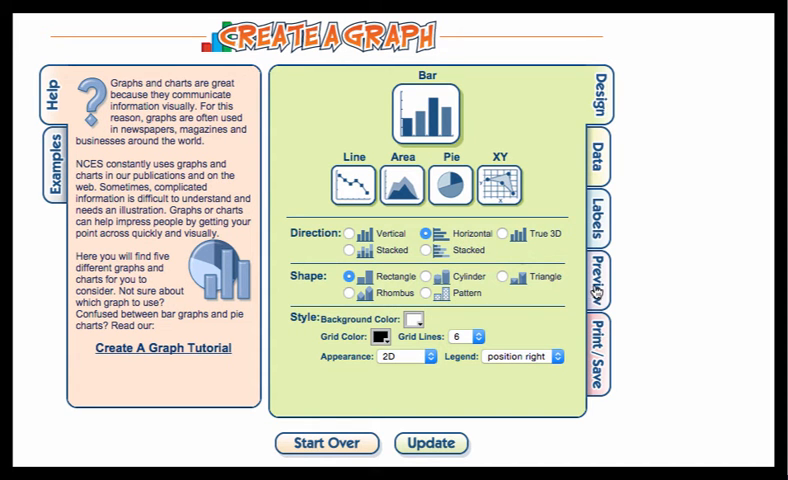
click(600, 288)
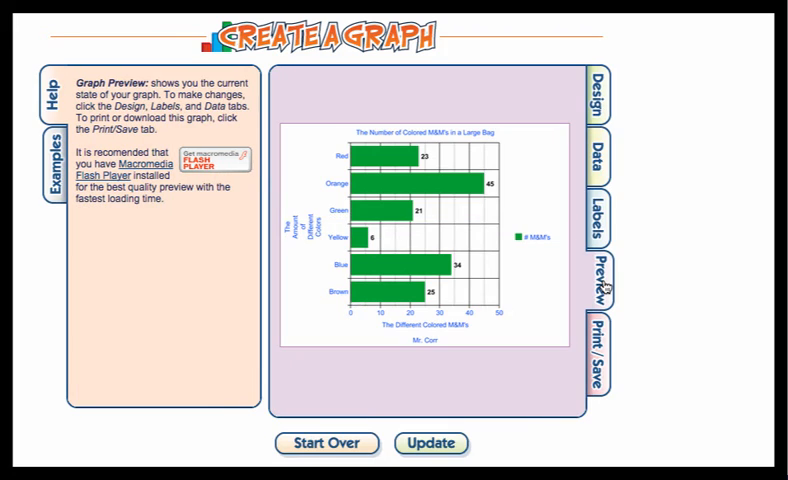
mouse_move(618, 64)
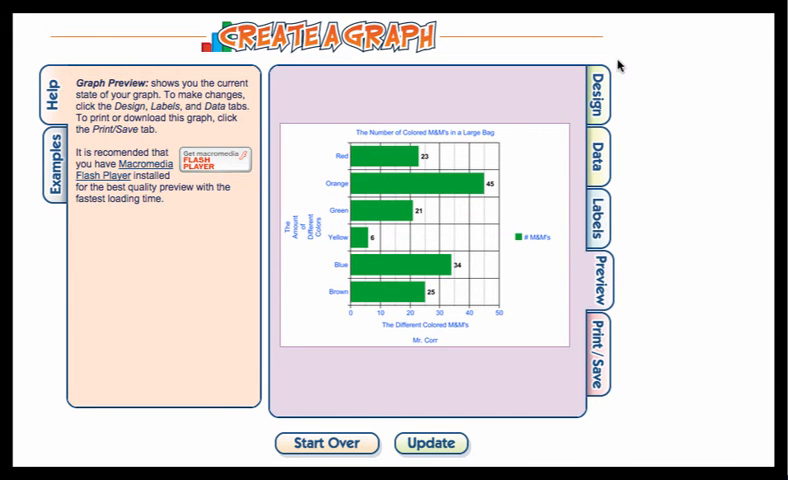
click(596, 90)
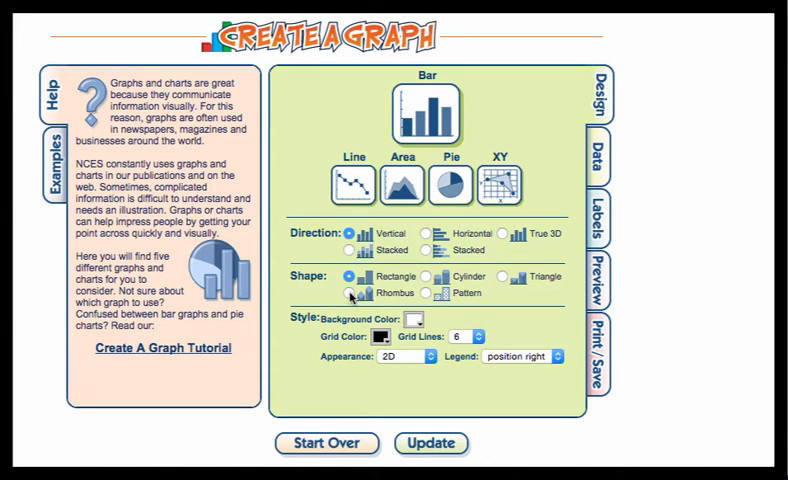
click(348, 292)
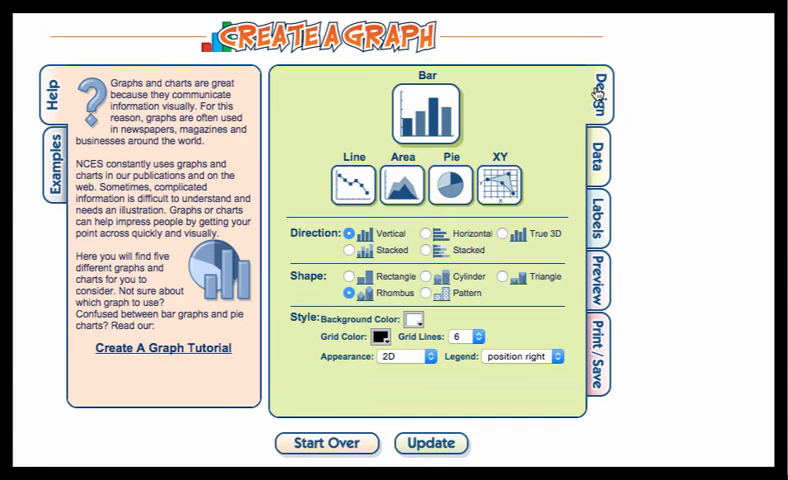
click(426, 276)
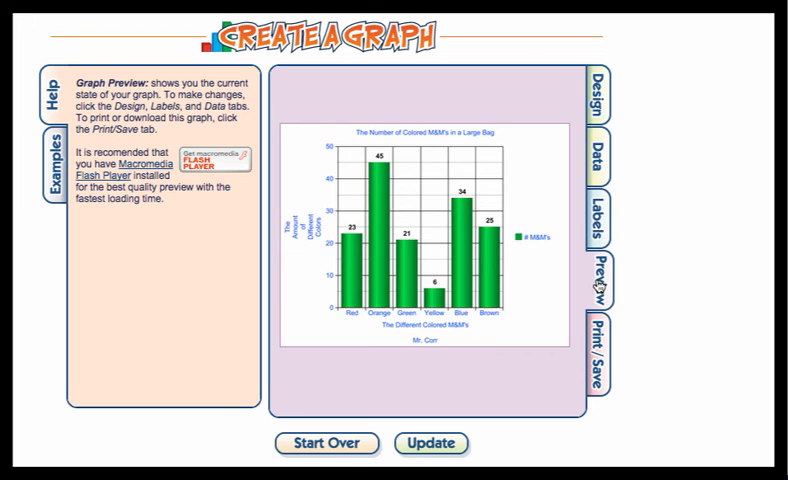
Draw the bars as cylinders with a 3D appearance
click(598, 92)
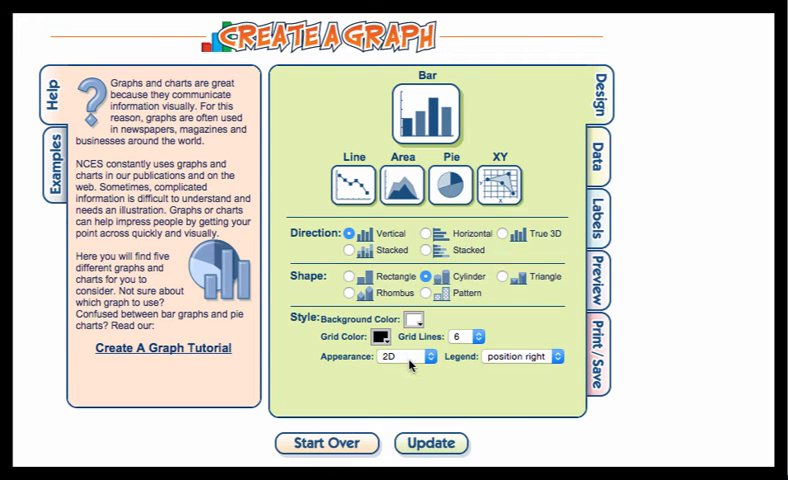
click(404, 358)
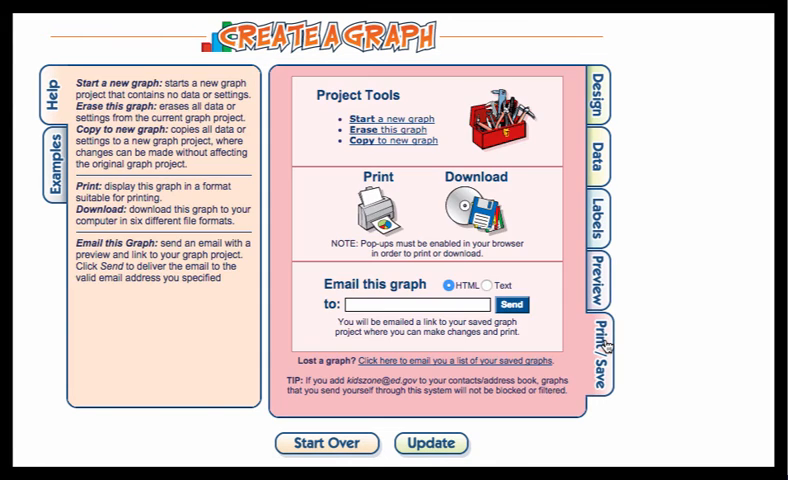
mouse_move(350, 158)
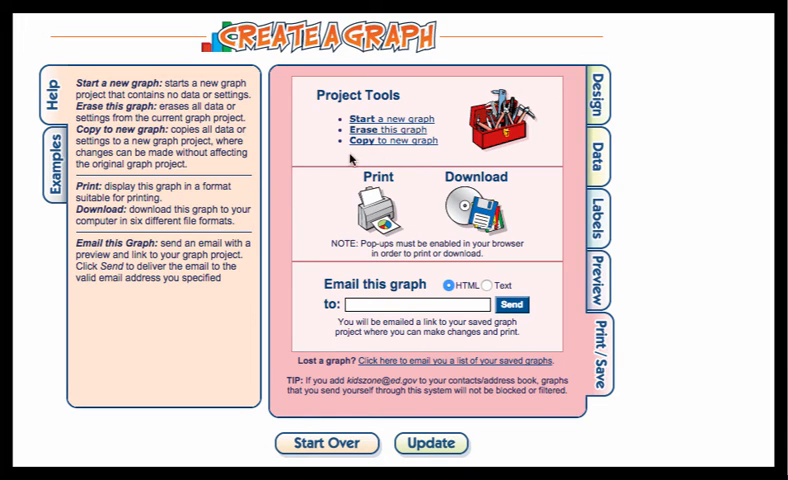
mouse_move(316, 258)
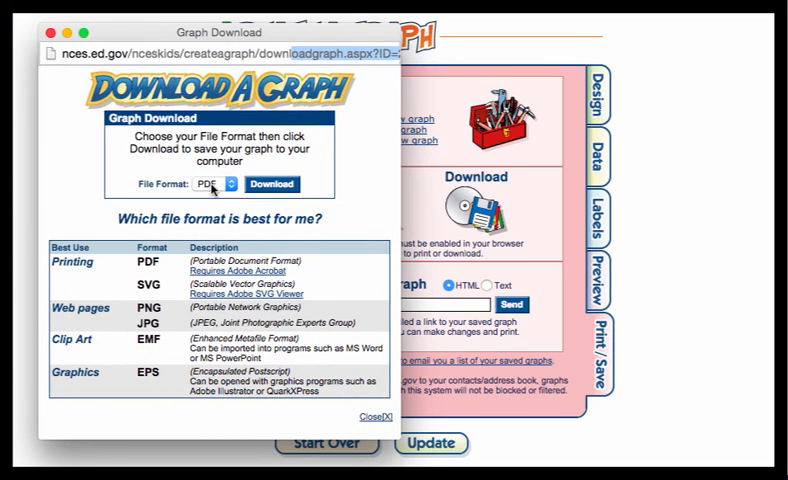
Download the graph as a JPG and open the downloaded graph.jpg
click(214, 184)
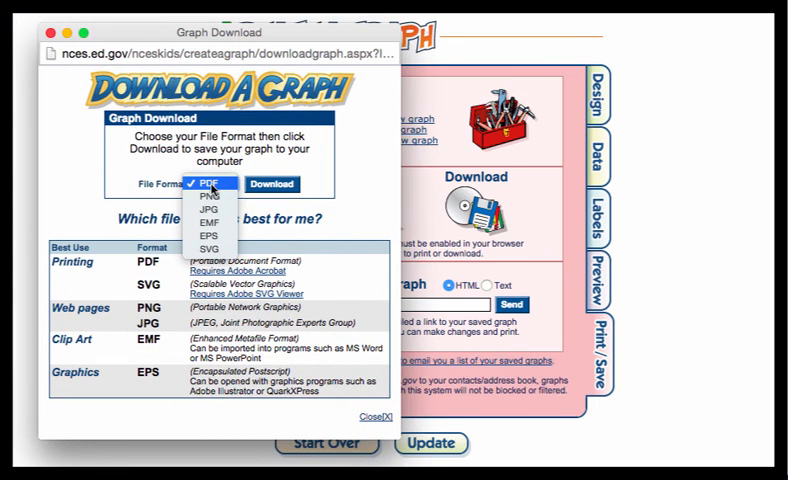
mouse_move(208, 194)
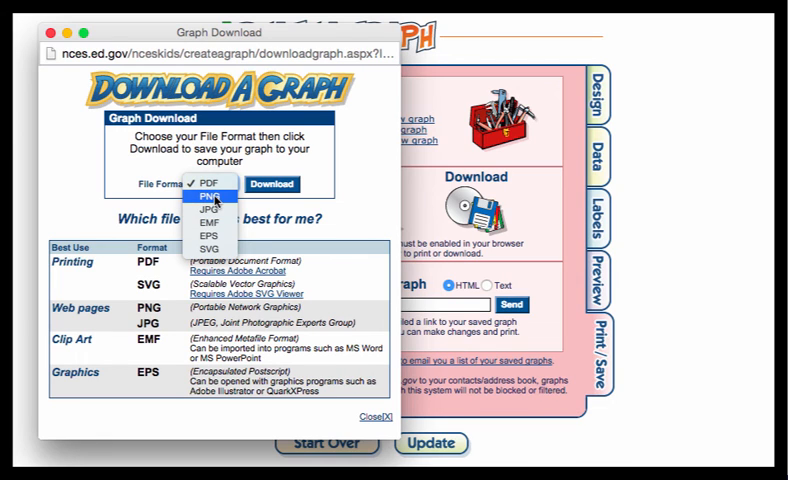
click(210, 208)
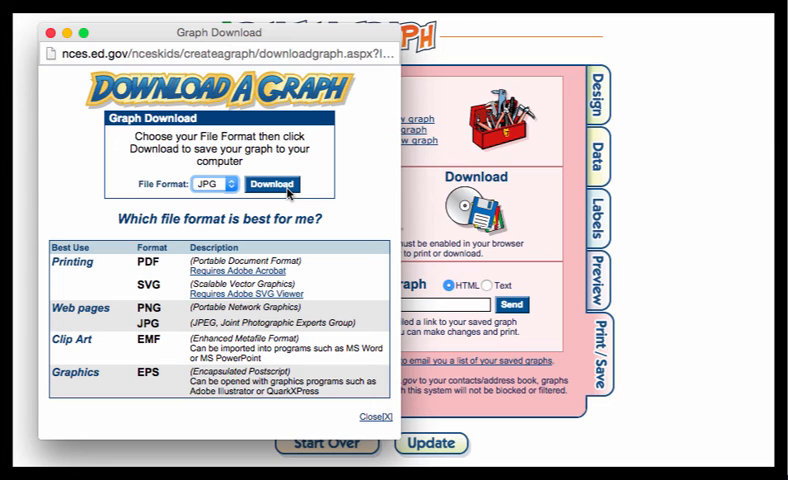
click(272, 184)
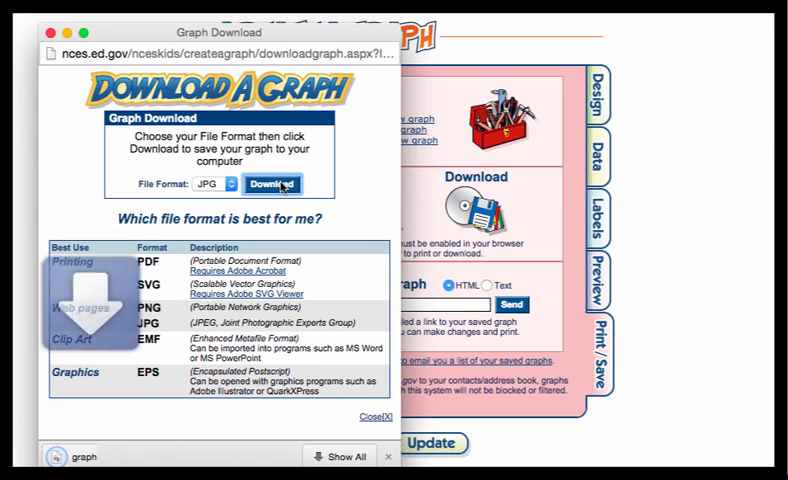
click(272, 184)
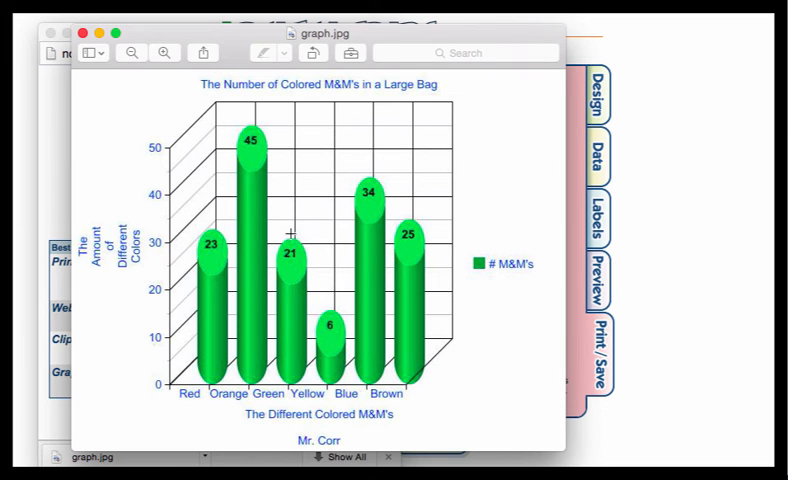
mouse_move(288, 232)
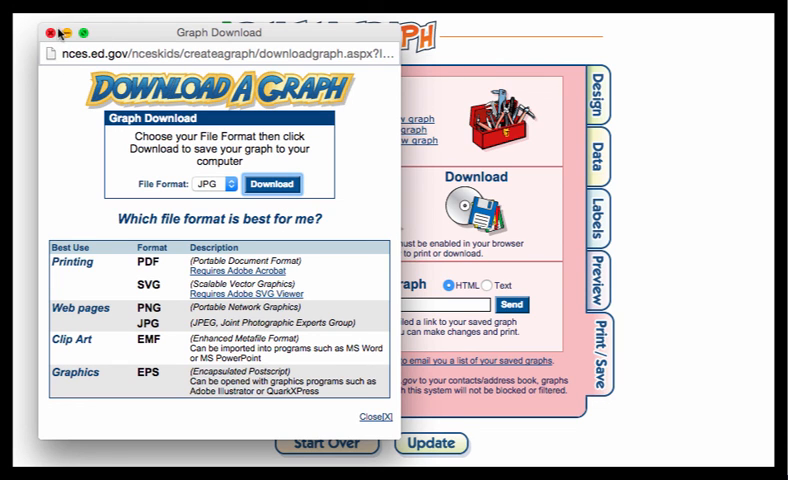
Close the graph image in Preview and dismiss the Graph Download window
click(356, 416)
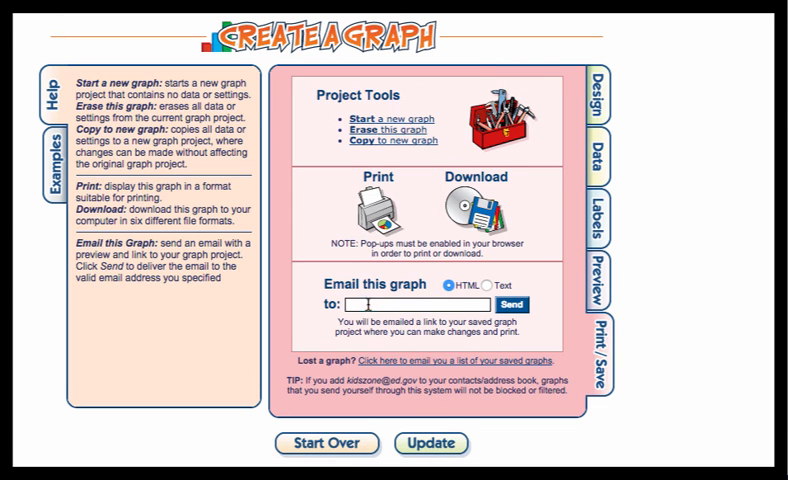
click(420, 304)
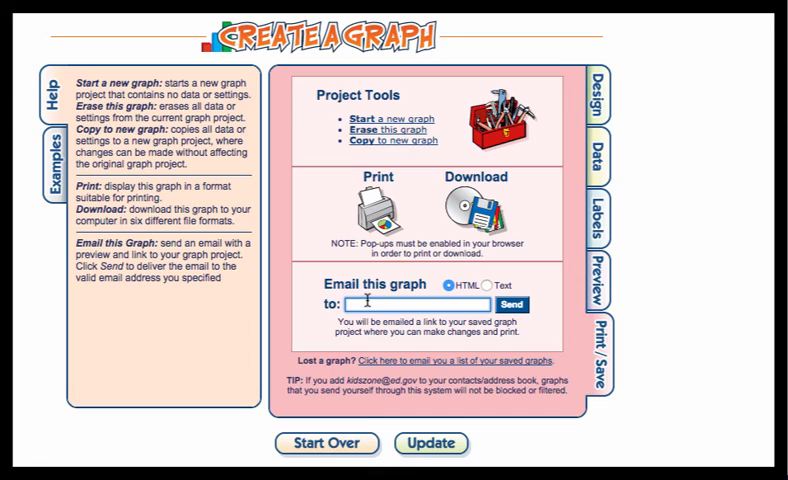